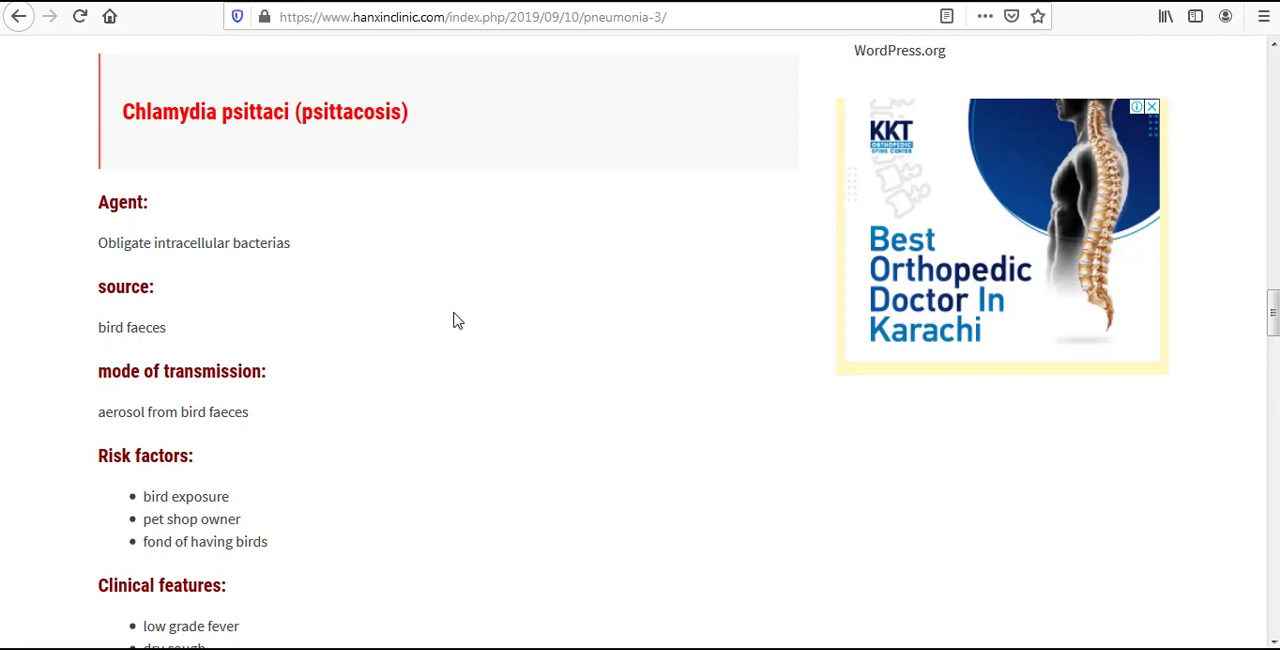
pyautogui.moveTo(145, 160)
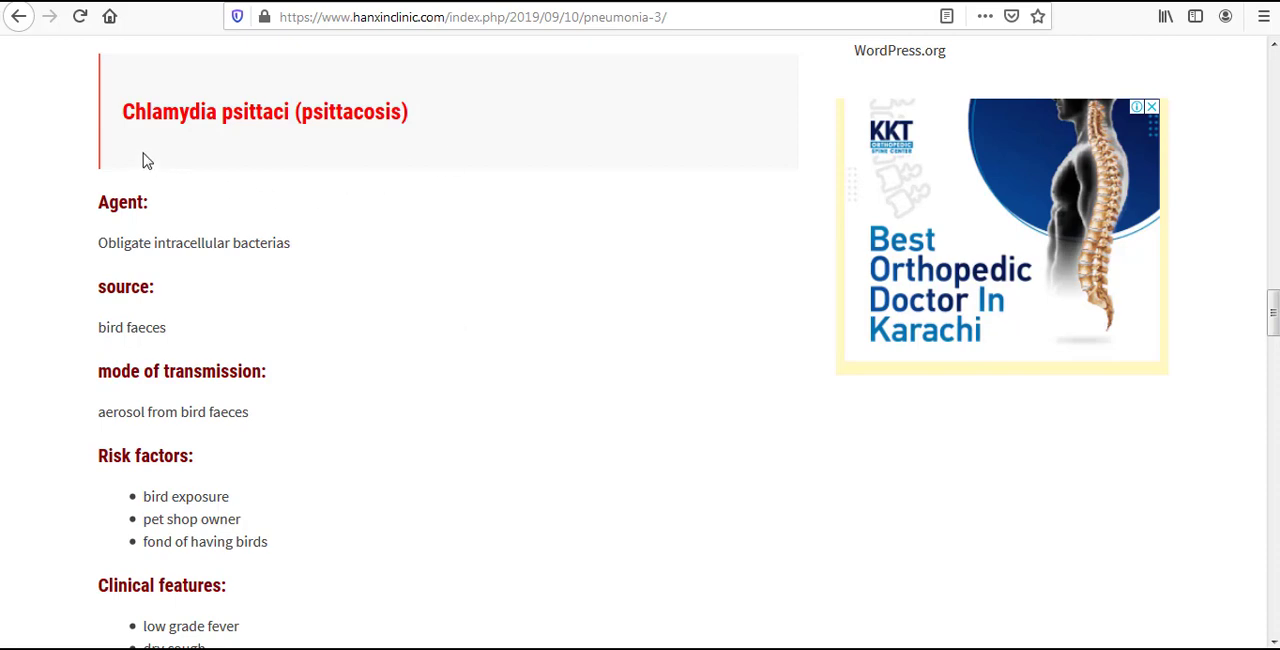
pyautogui.moveTo(276, 148)
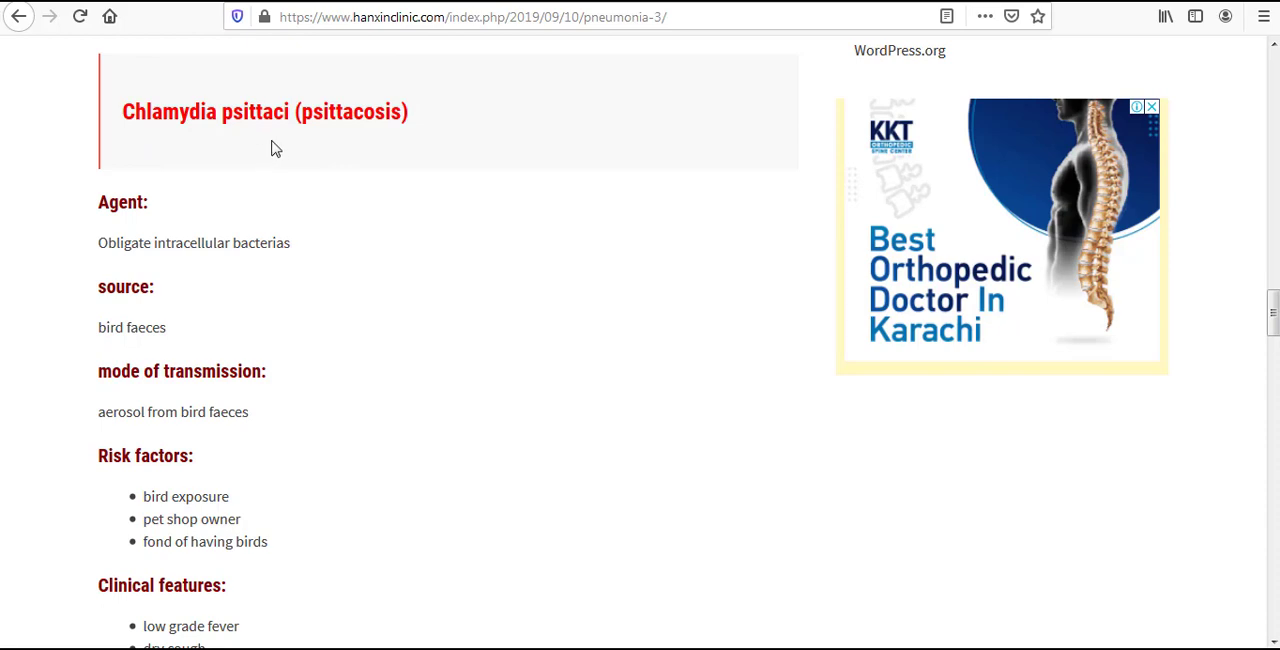
pyautogui.moveTo(310, 148)
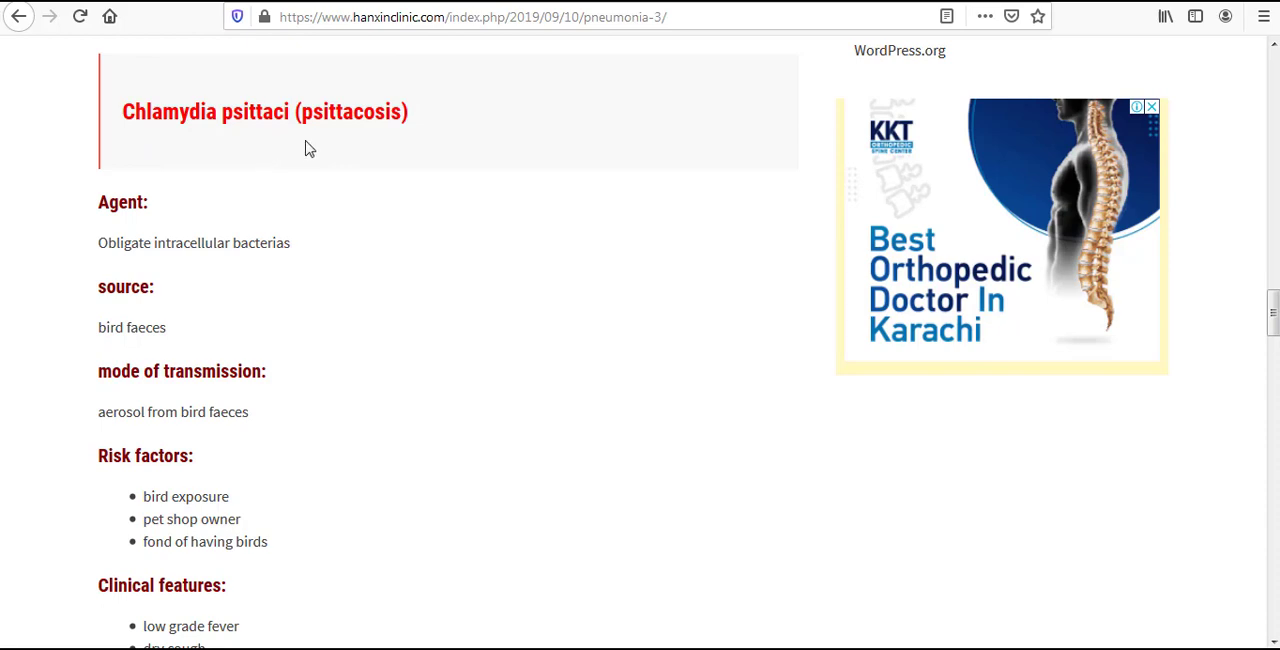
pyautogui.moveTo(392, 153)
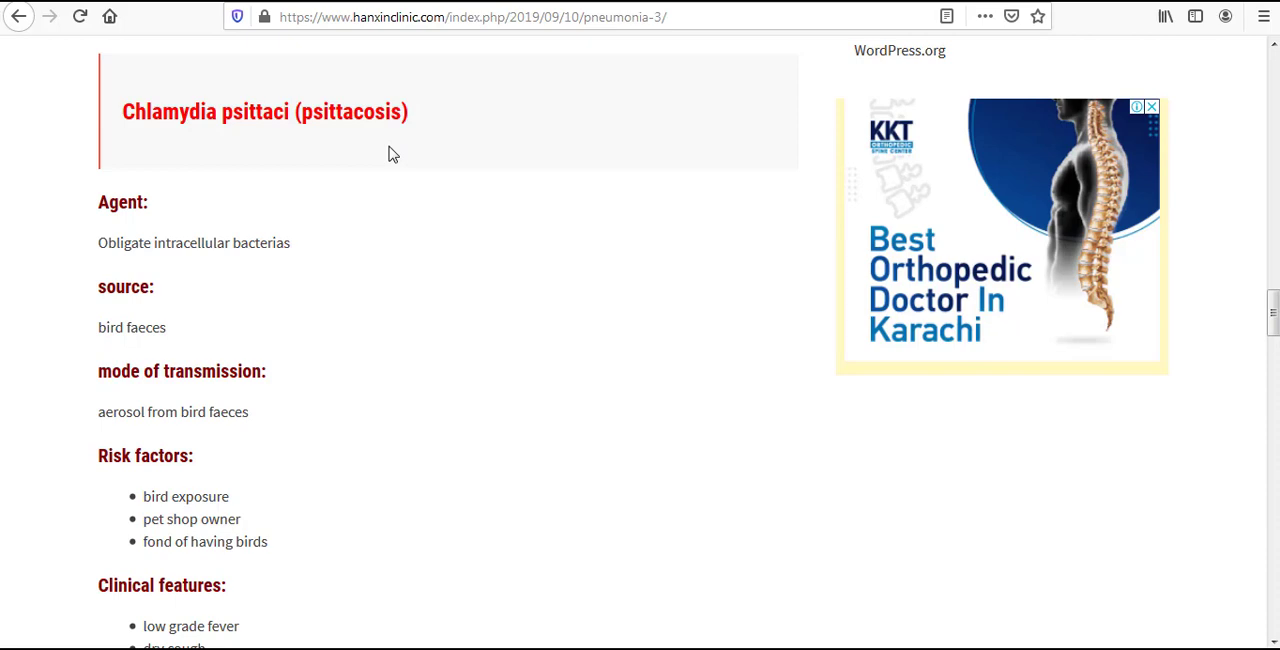
pyautogui.moveTo(405, 169)
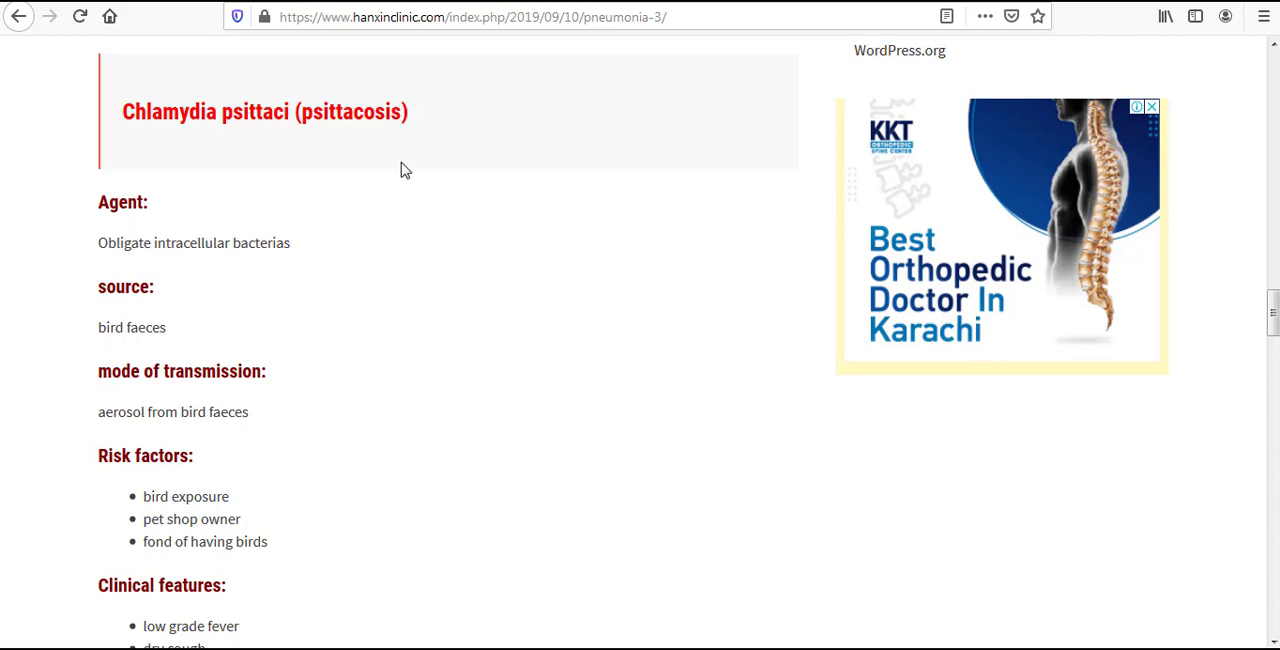
pyautogui.moveTo(435, 139)
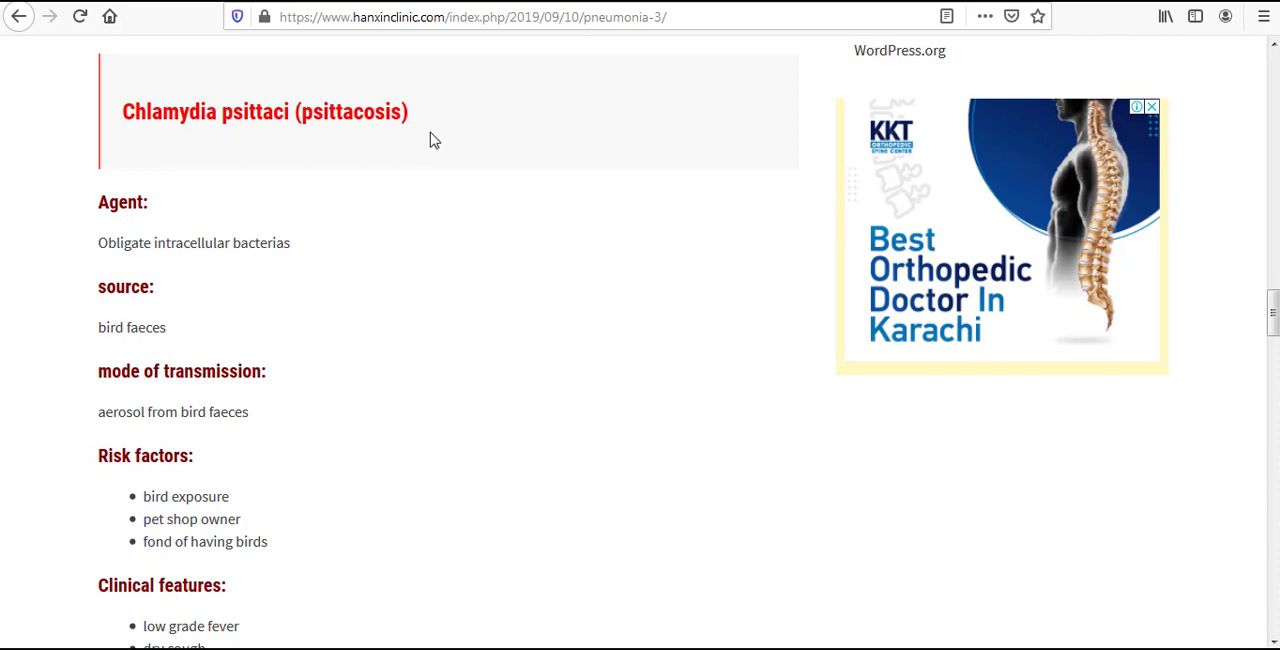
pyautogui.moveTo(365, 208)
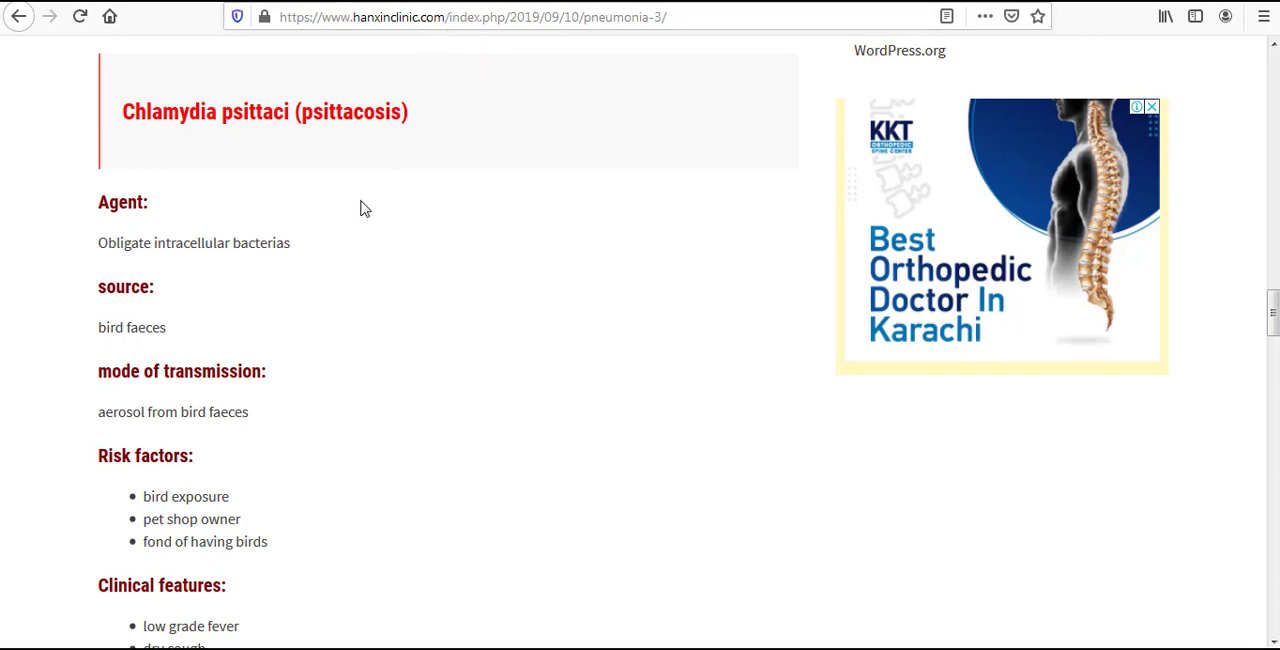
pyautogui.moveTo(267, 145)
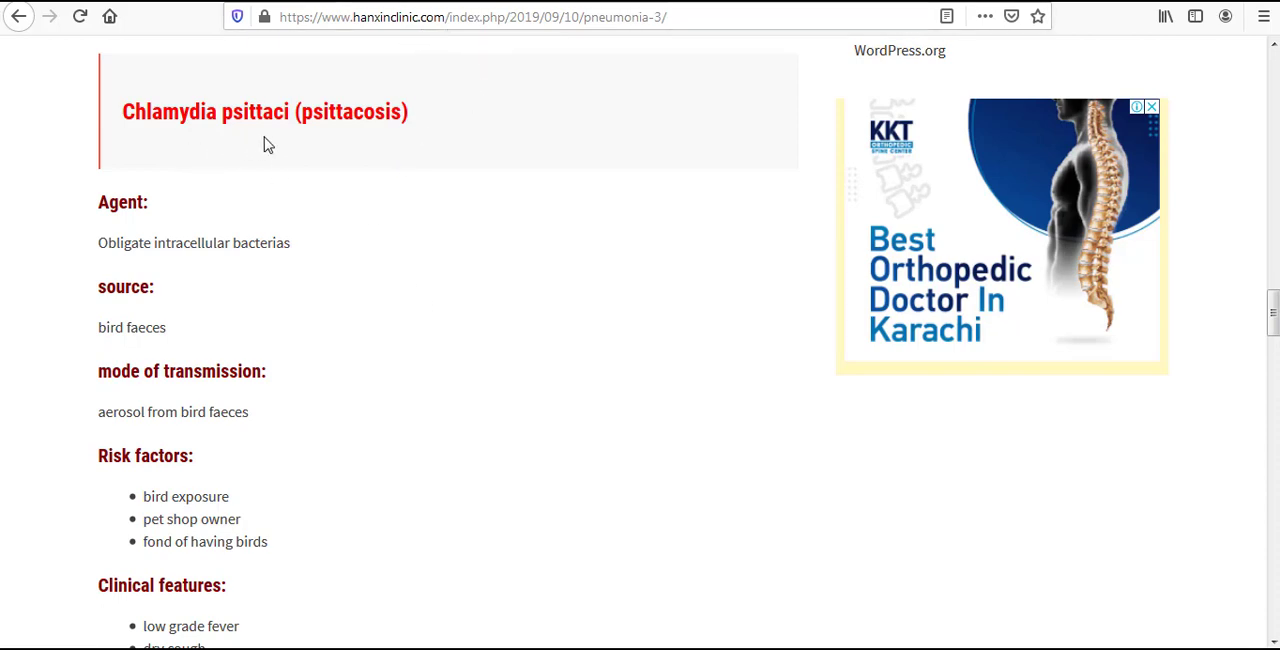
pyautogui.moveTo(335, 145)
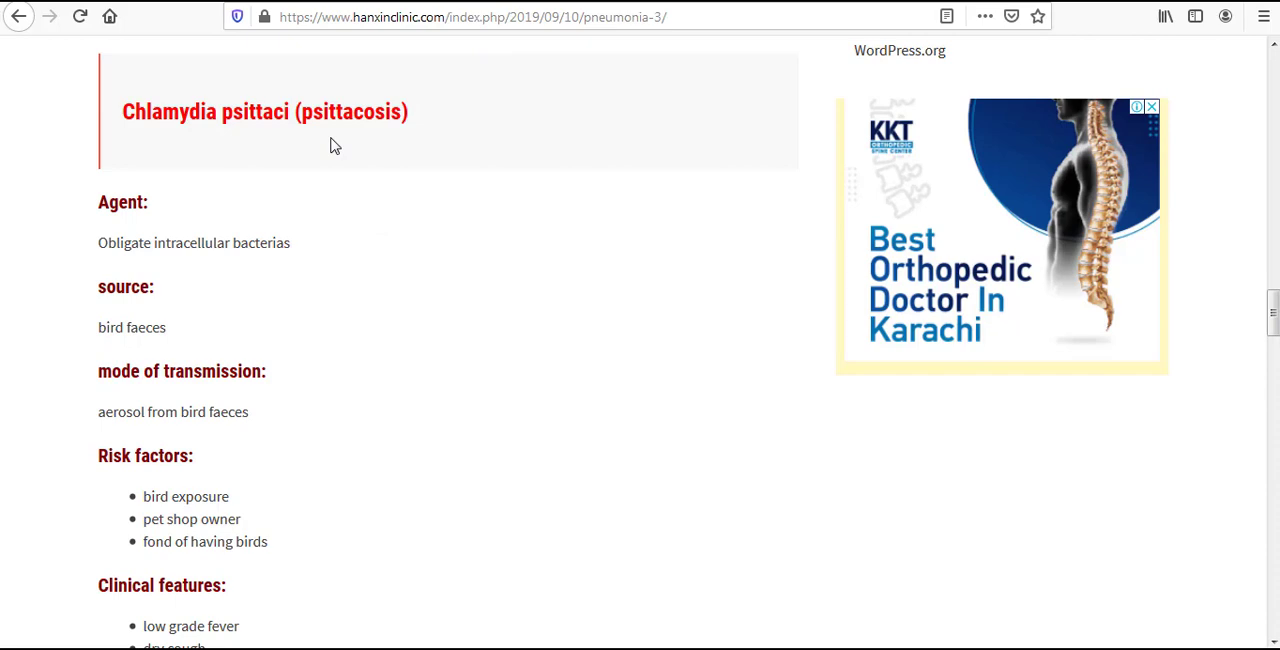
pyautogui.moveTo(381, 151)
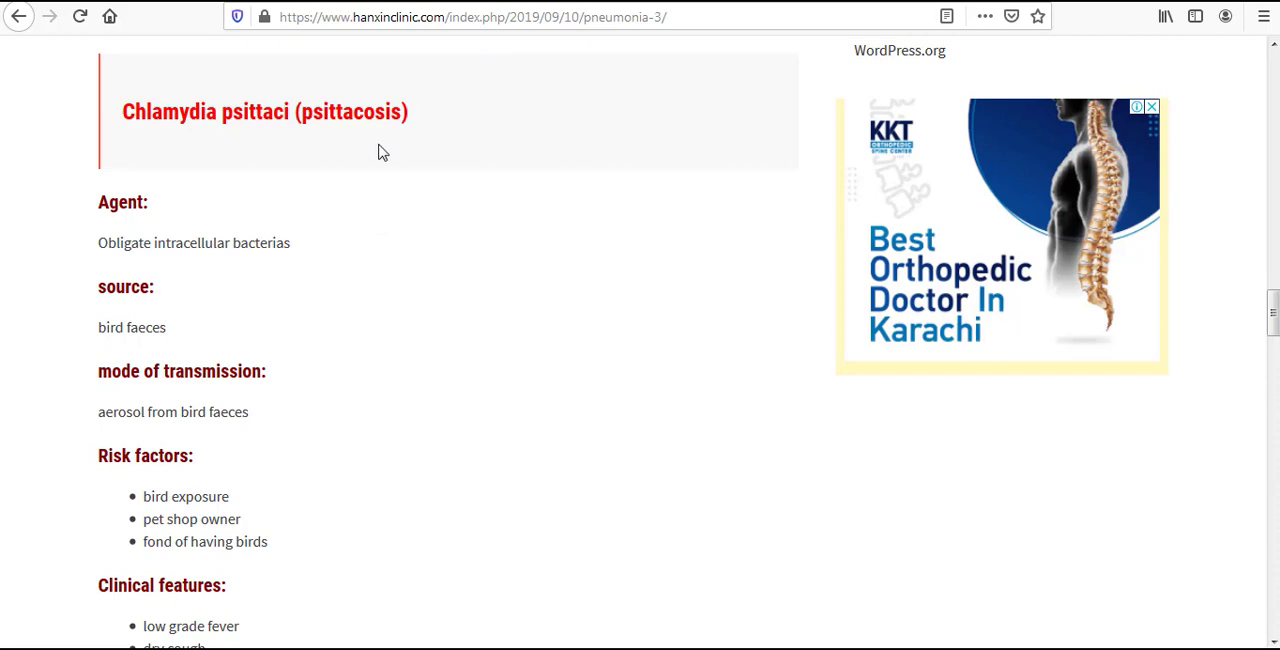
pyautogui.moveTo(388, 202)
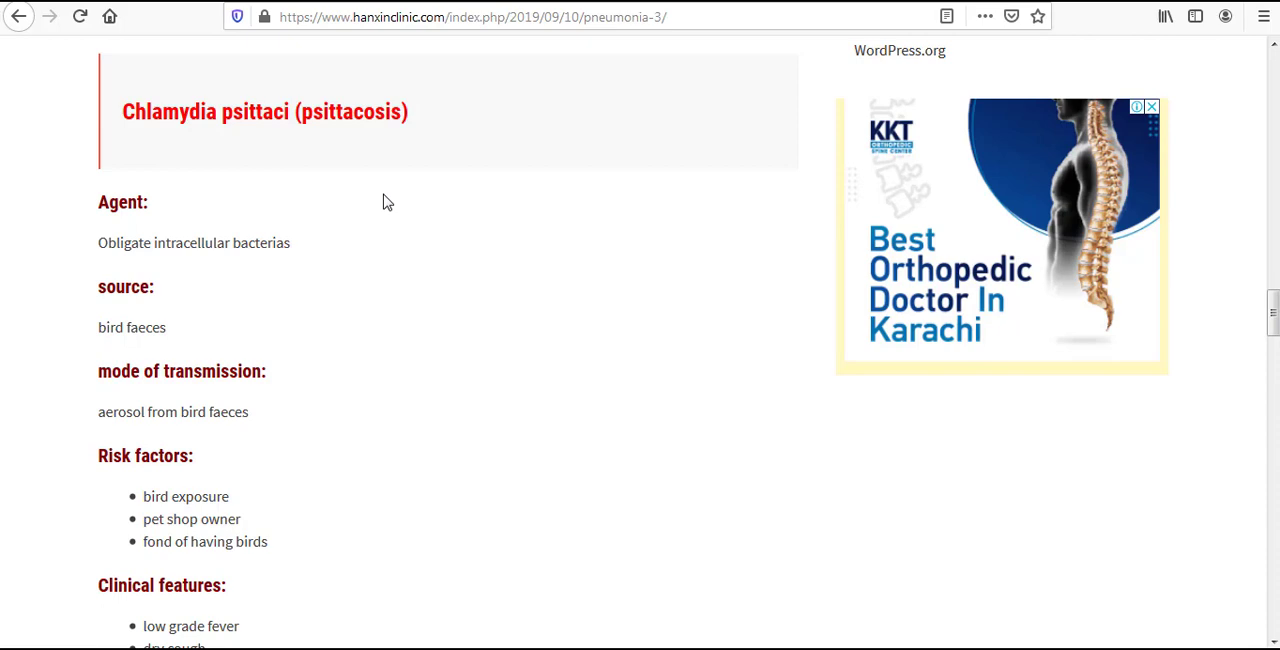
pyautogui.moveTo(104, 190)
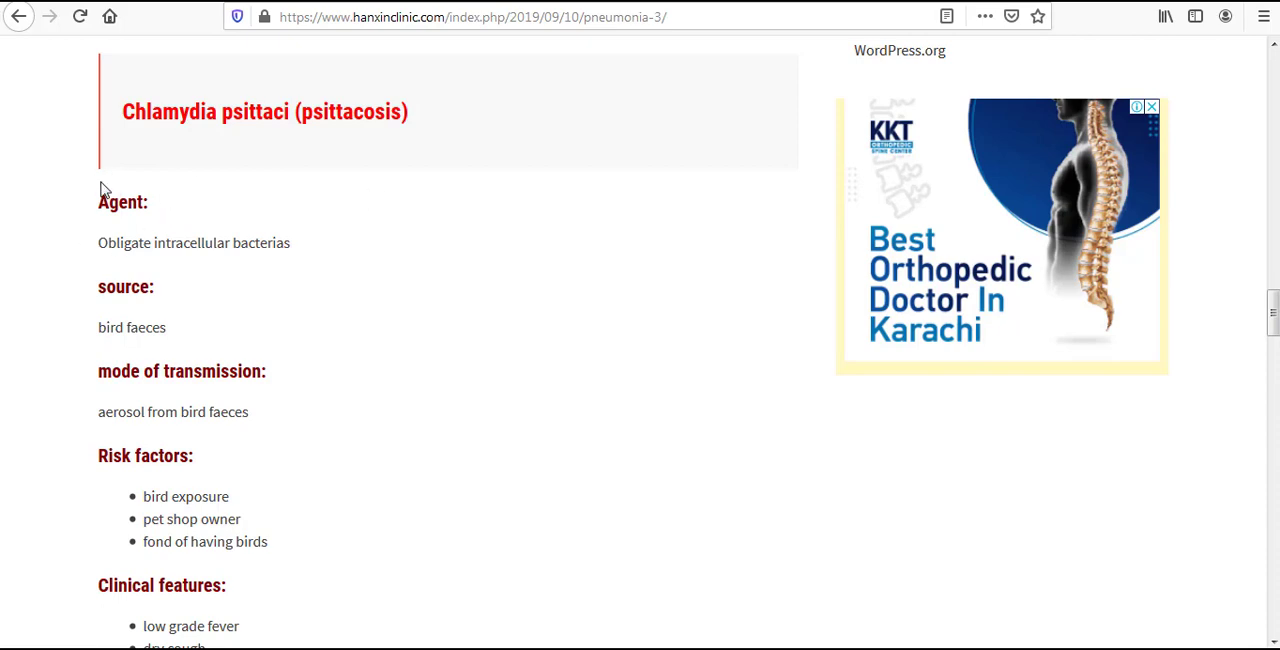
pyautogui.moveTo(138, 250)
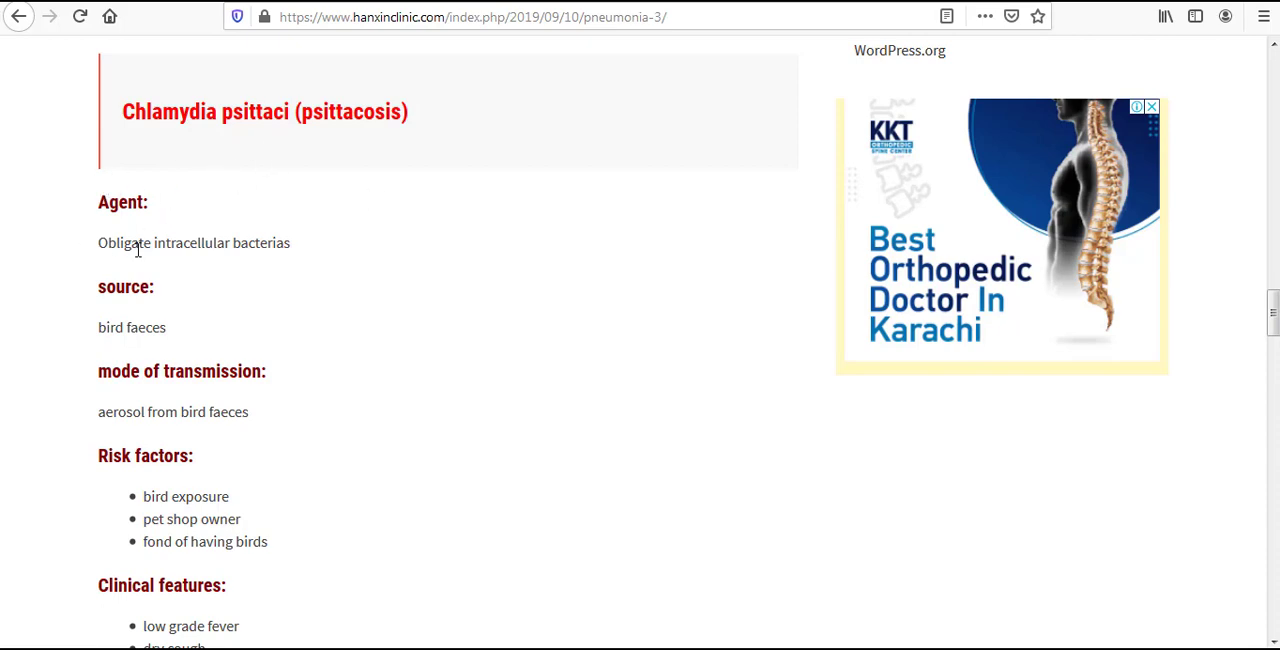
pyautogui.moveTo(223, 266)
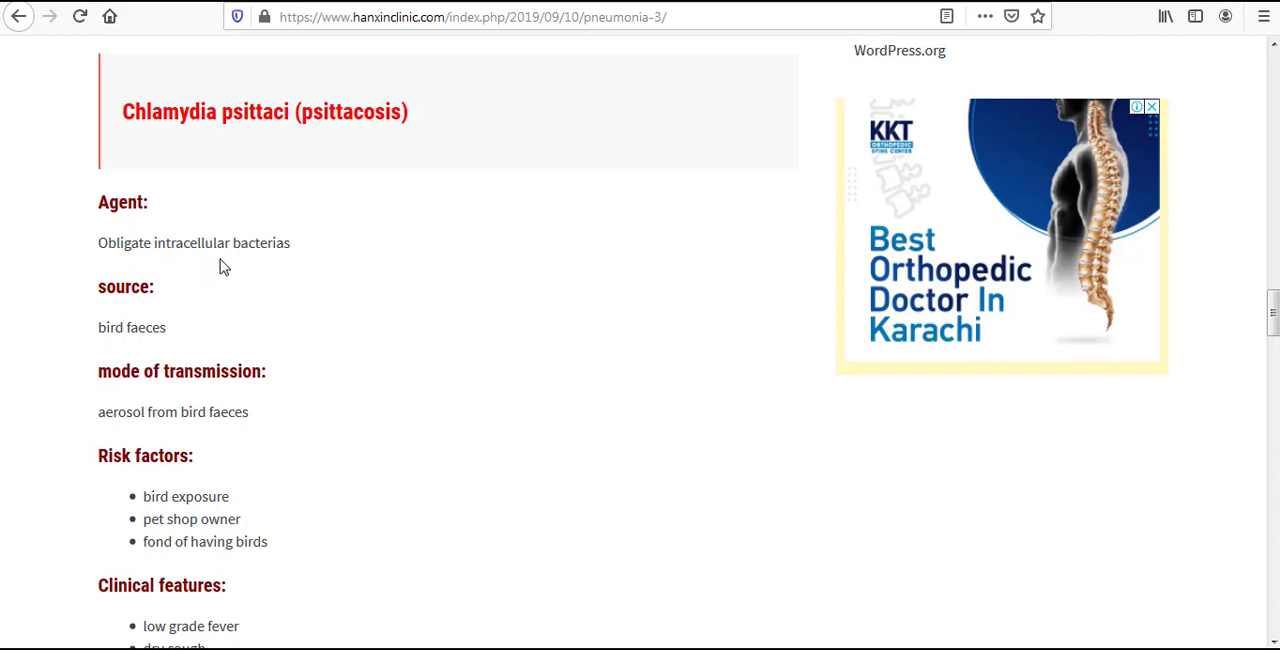
pyautogui.moveTo(240, 268)
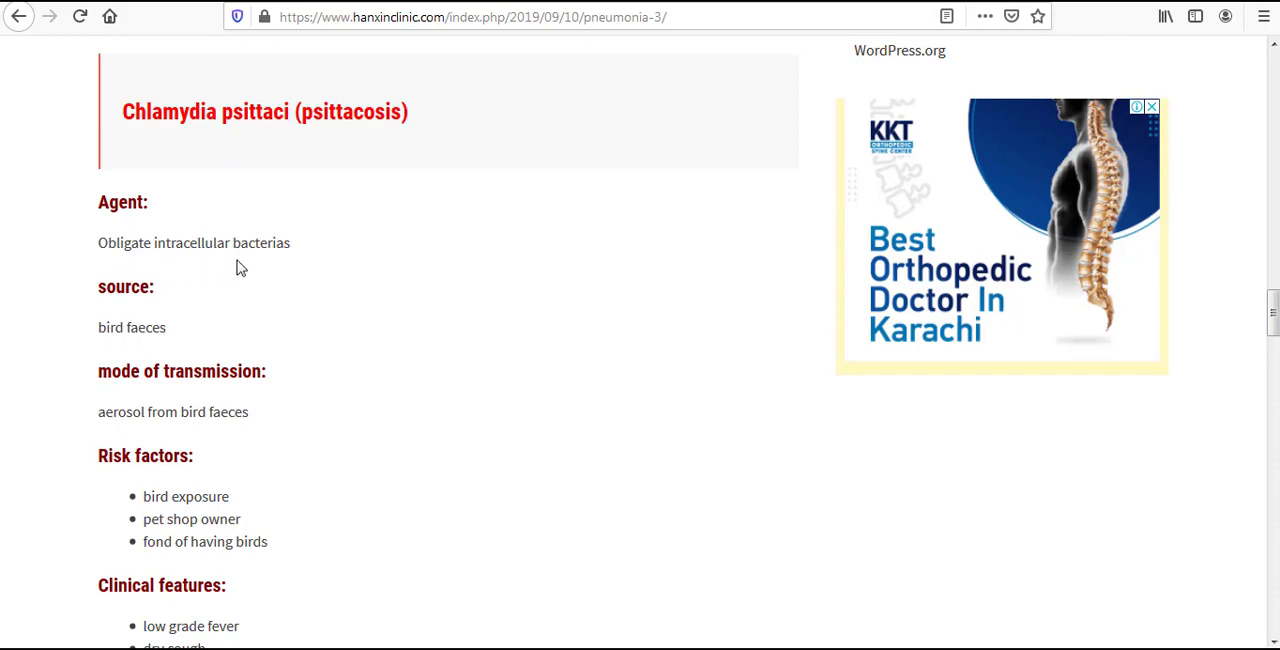
pyautogui.moveTo(88, 320)
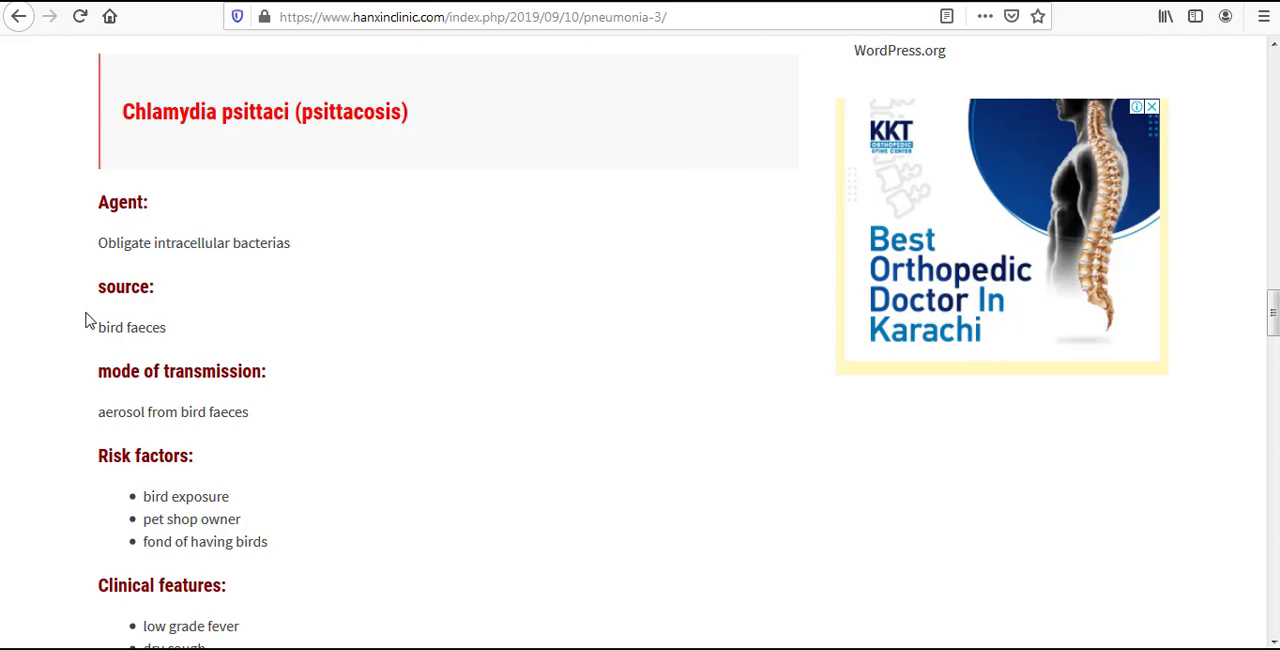
pyautogui.moveTo(168, 352)
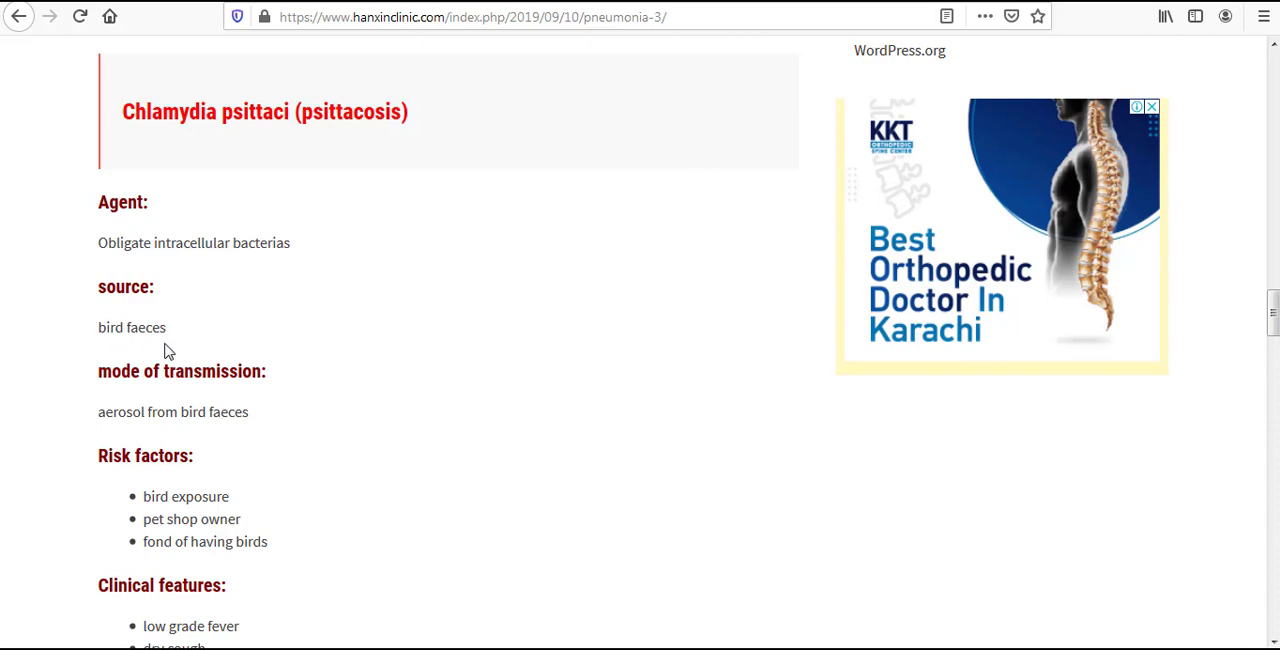
pyautogui.moveTo(260, 396)
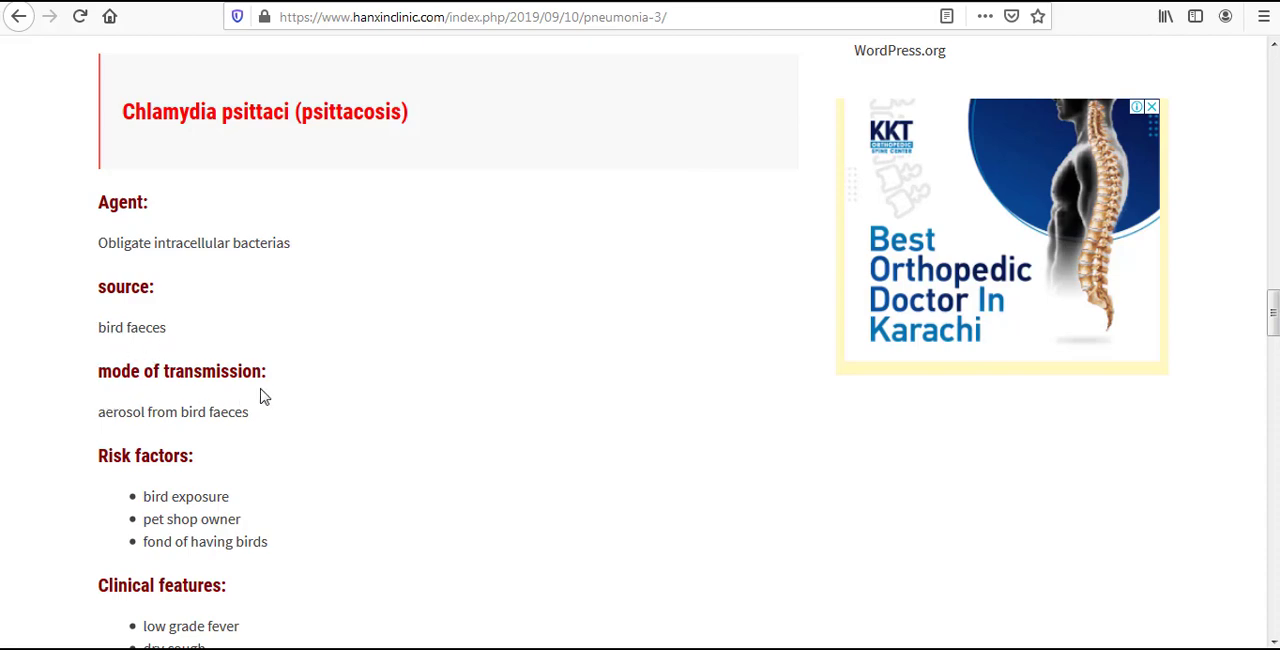
pyautogui.moveTo(230, 277)
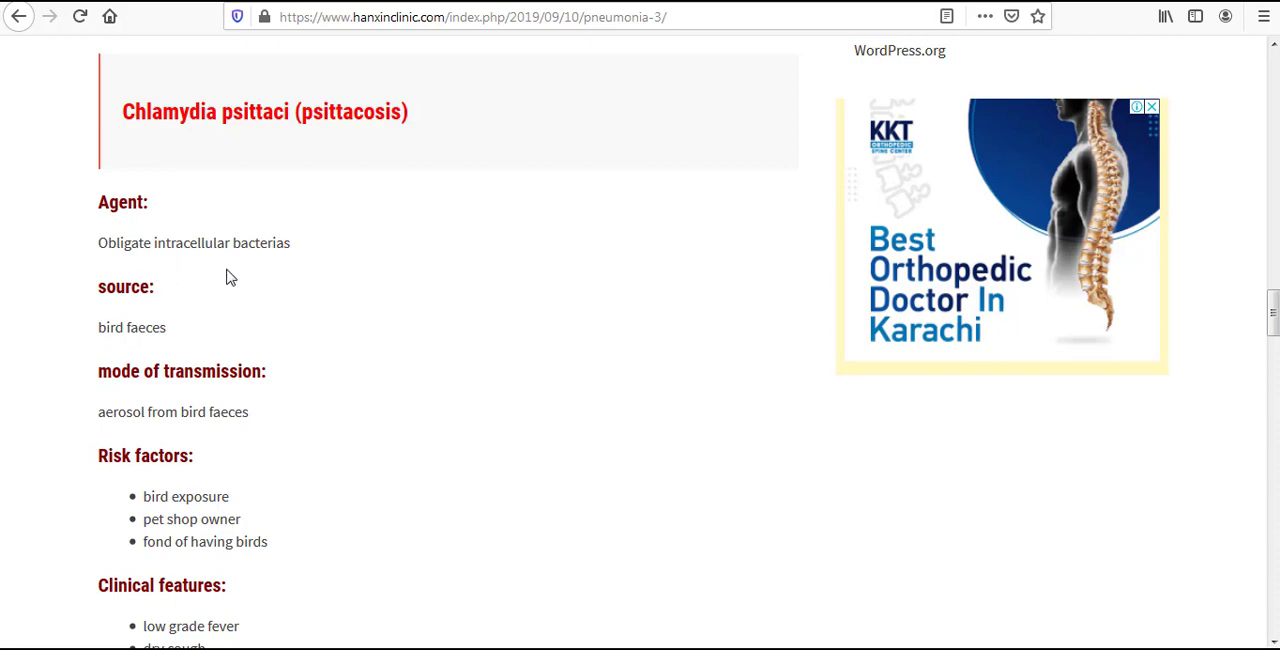
pyautogui.moveTo(137, 270)
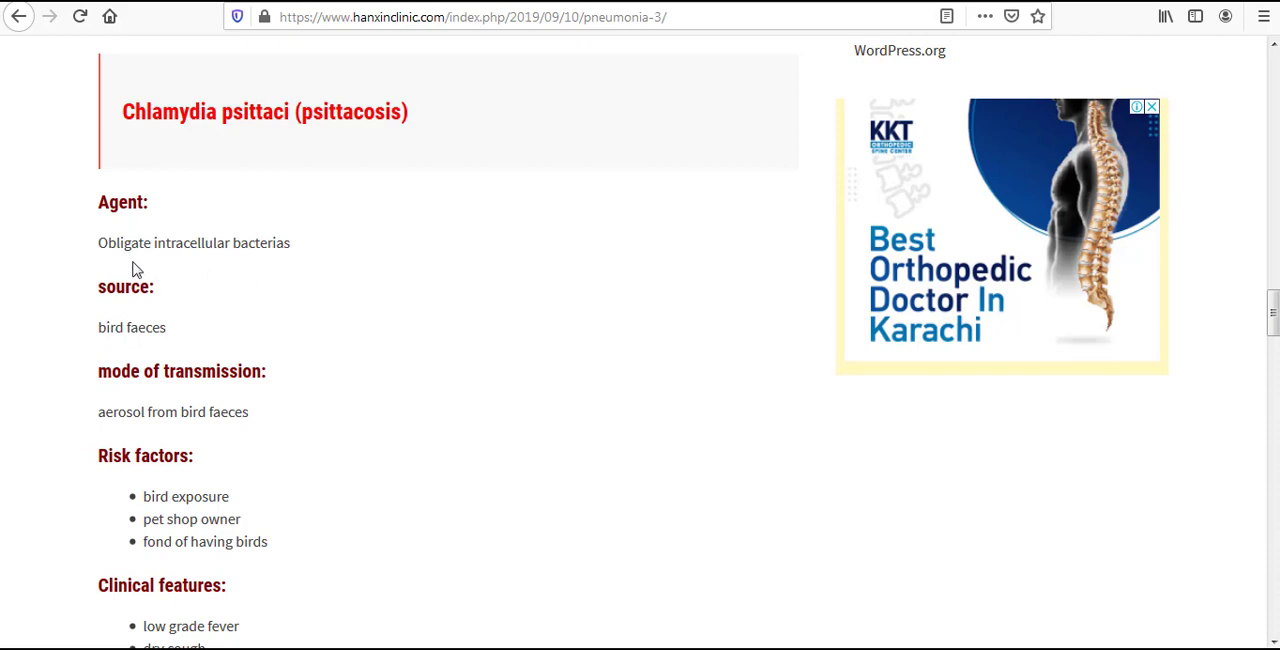
pyautogui.moveTo(279, 337)
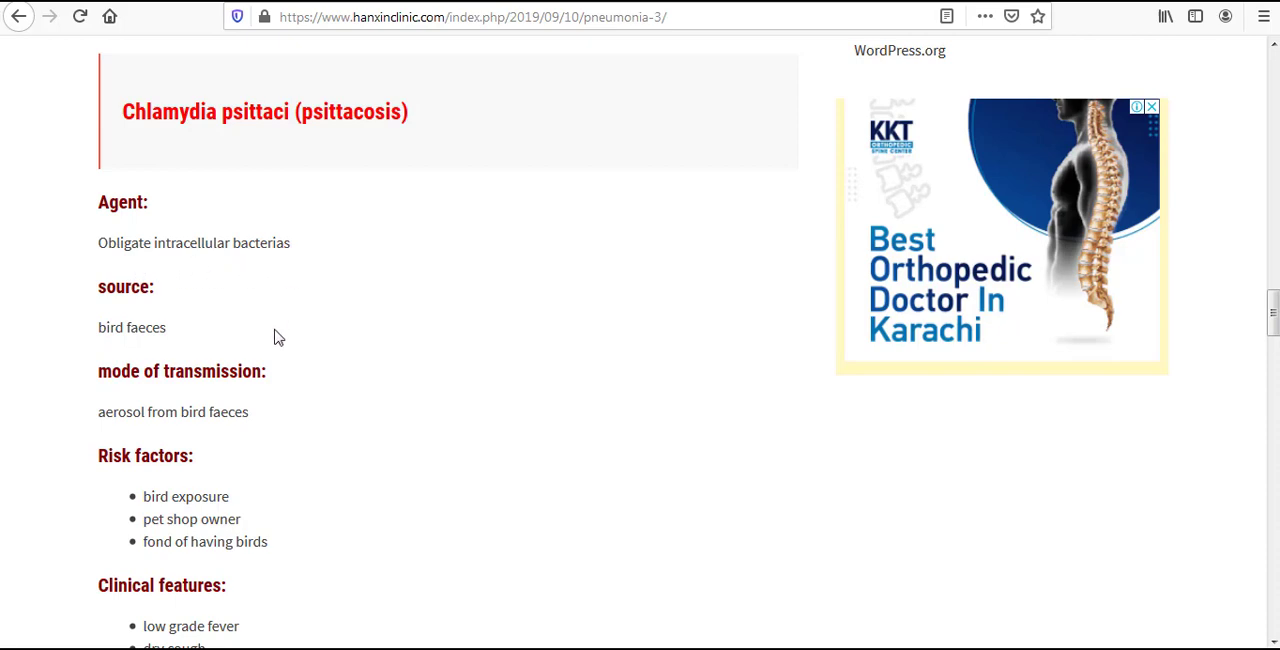
pyautogui.moveTo(252, 400)
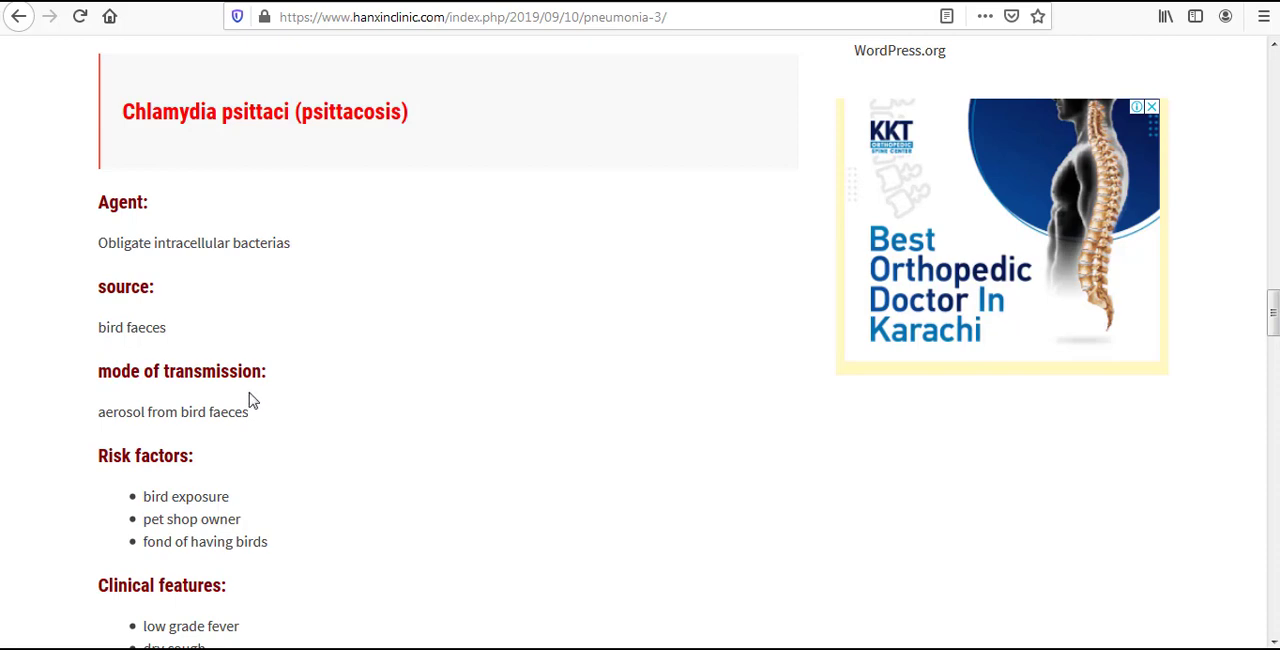
pyautogui.moveTo(220, 433)
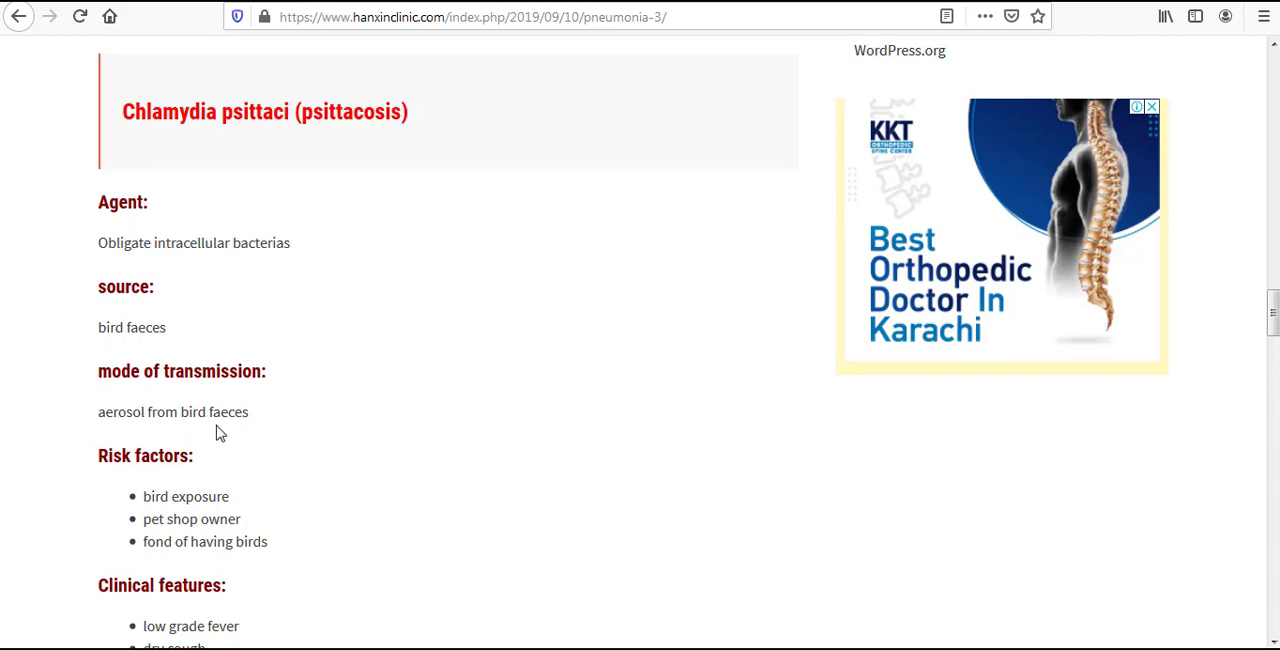
pyautogui.moveTo(235, 435)
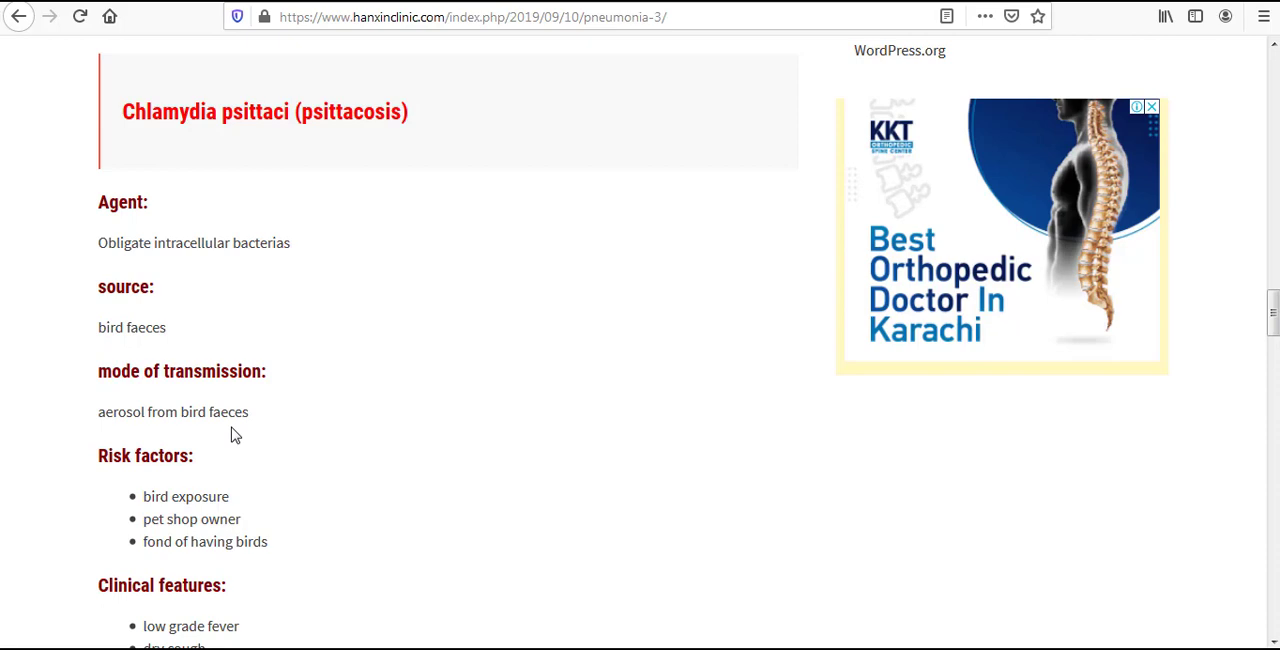
pyautogui.moveTo(283, 488)
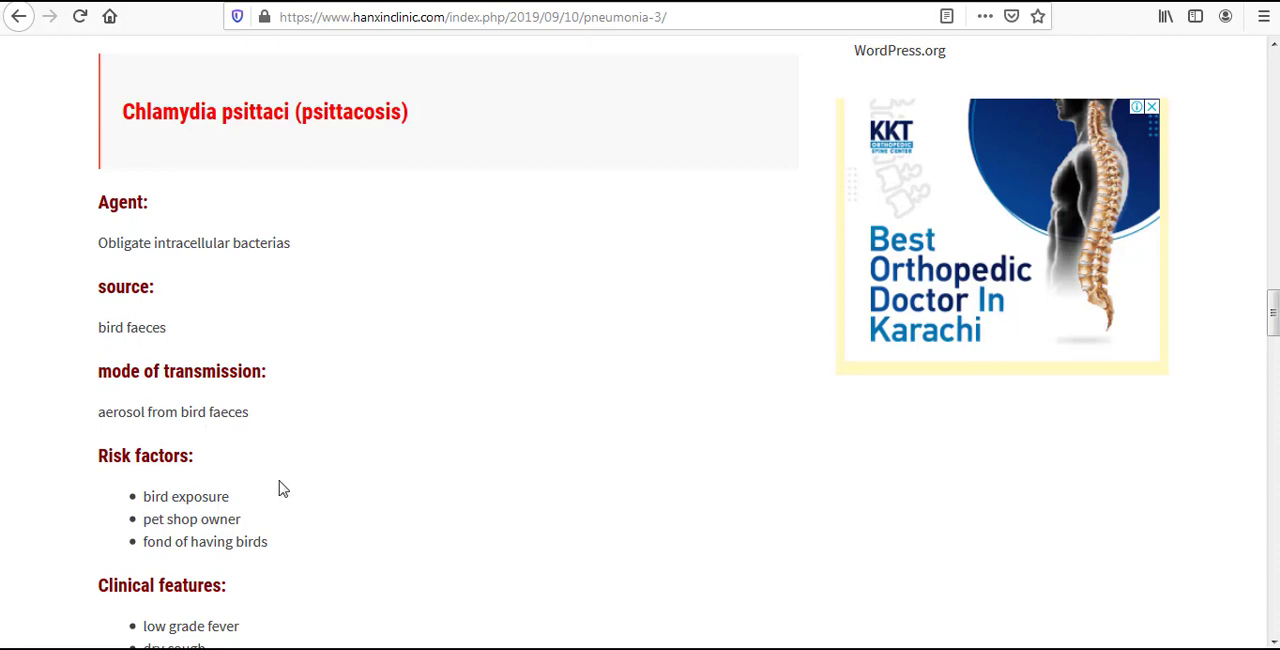
pyautogui.scroll(-3)
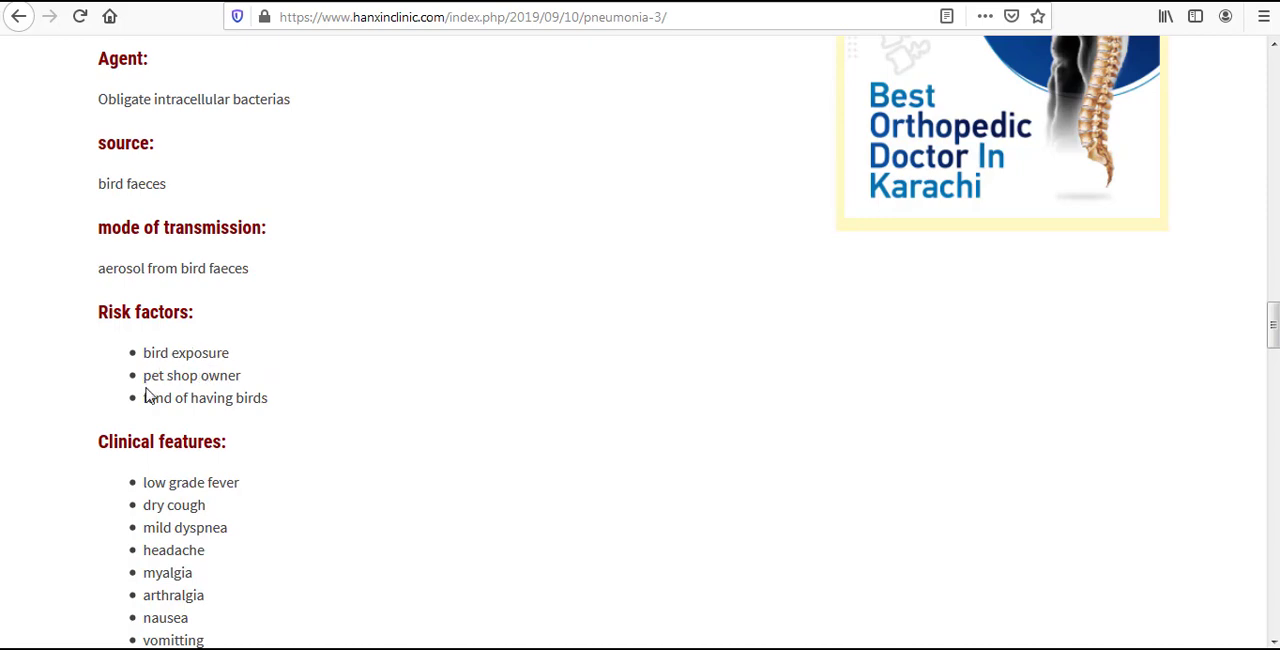
pyautogui.moveTo(168, 399)
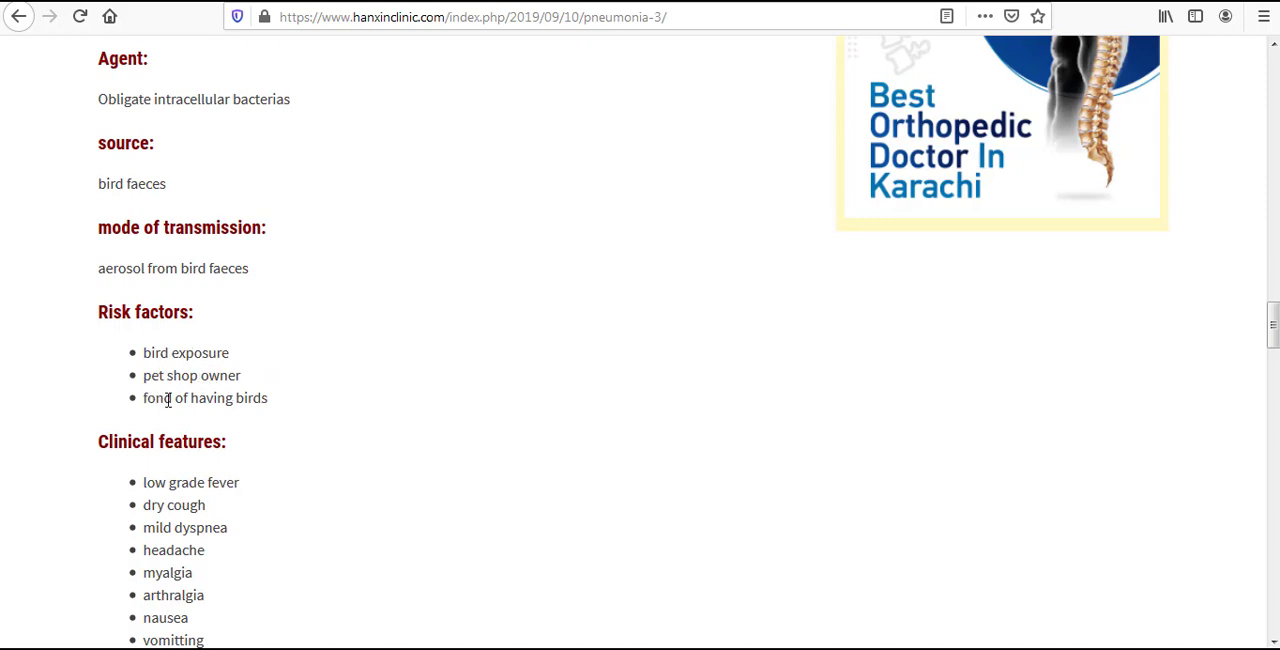
pyautogui.moveTo(257, 416)
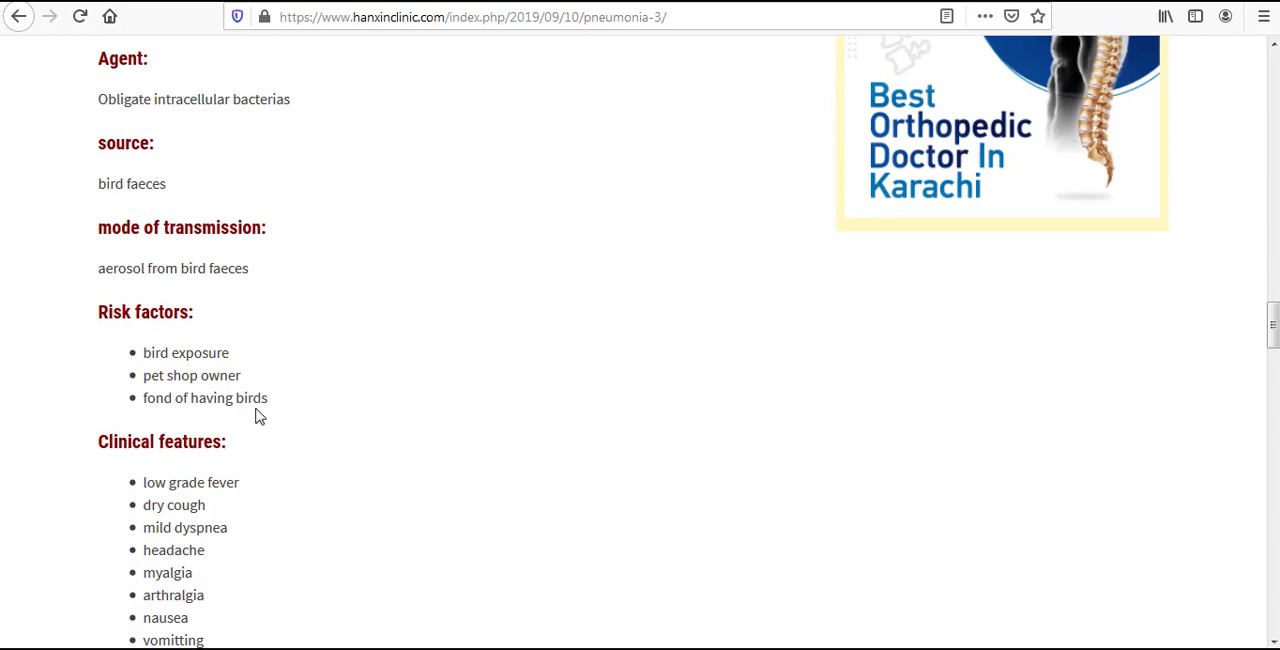
pyautogui.moveTo(214, 405)
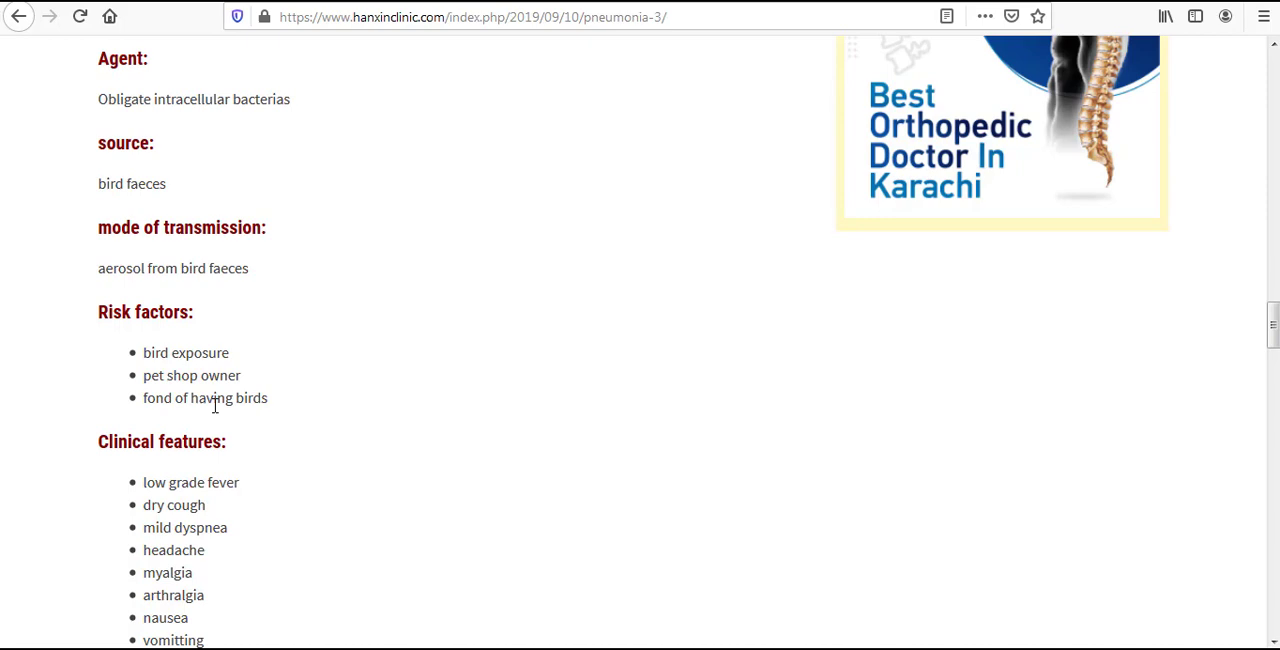
pyautogui.moveTo(290, 419)
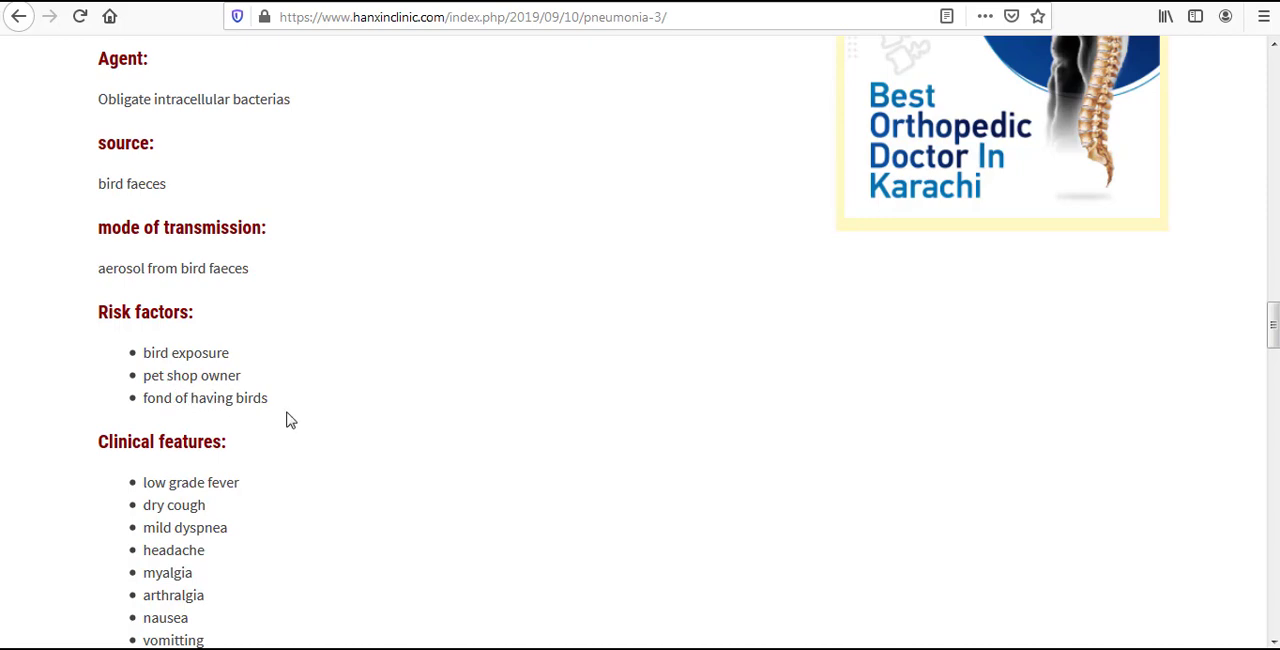
pyautogui.moveTo(311, 419)
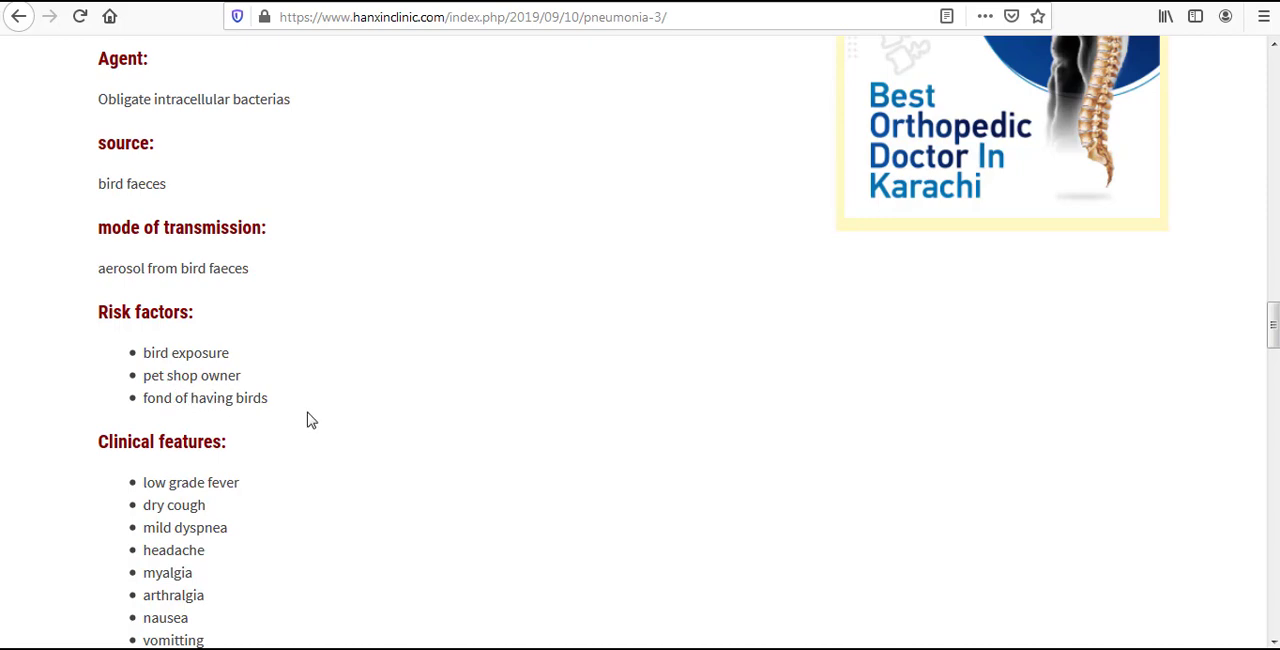
pyautogui.moveTo(232, 398)
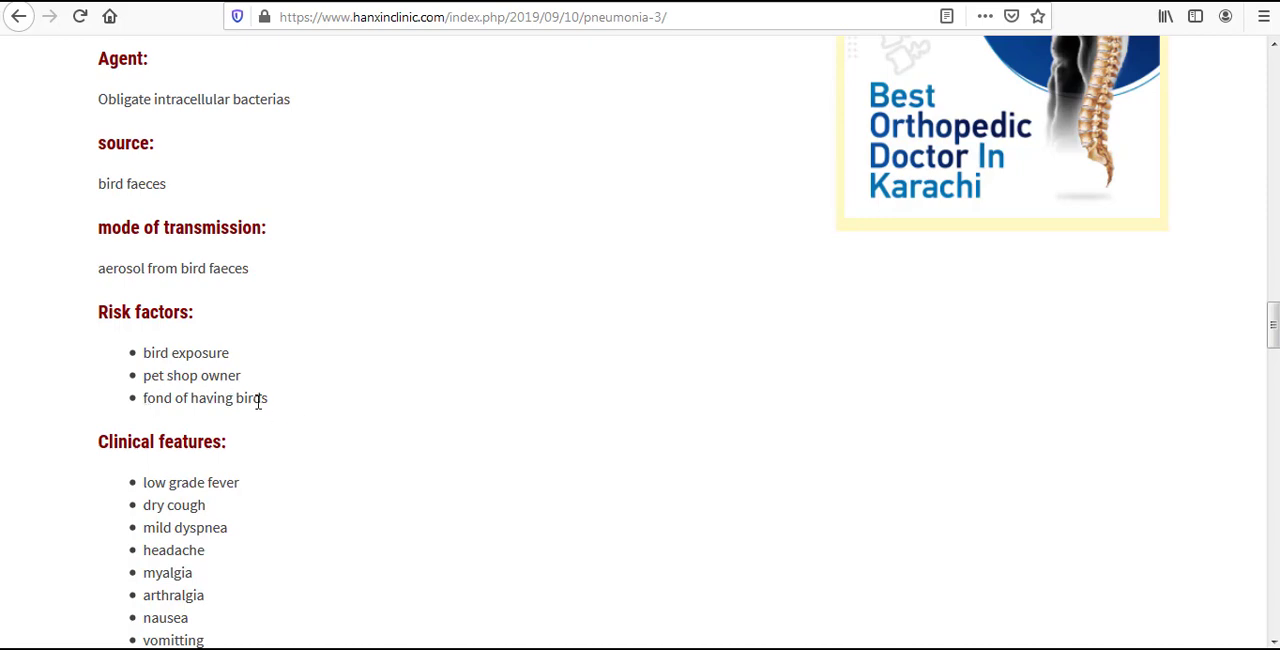
pyautogui.moveTo(73, 424)
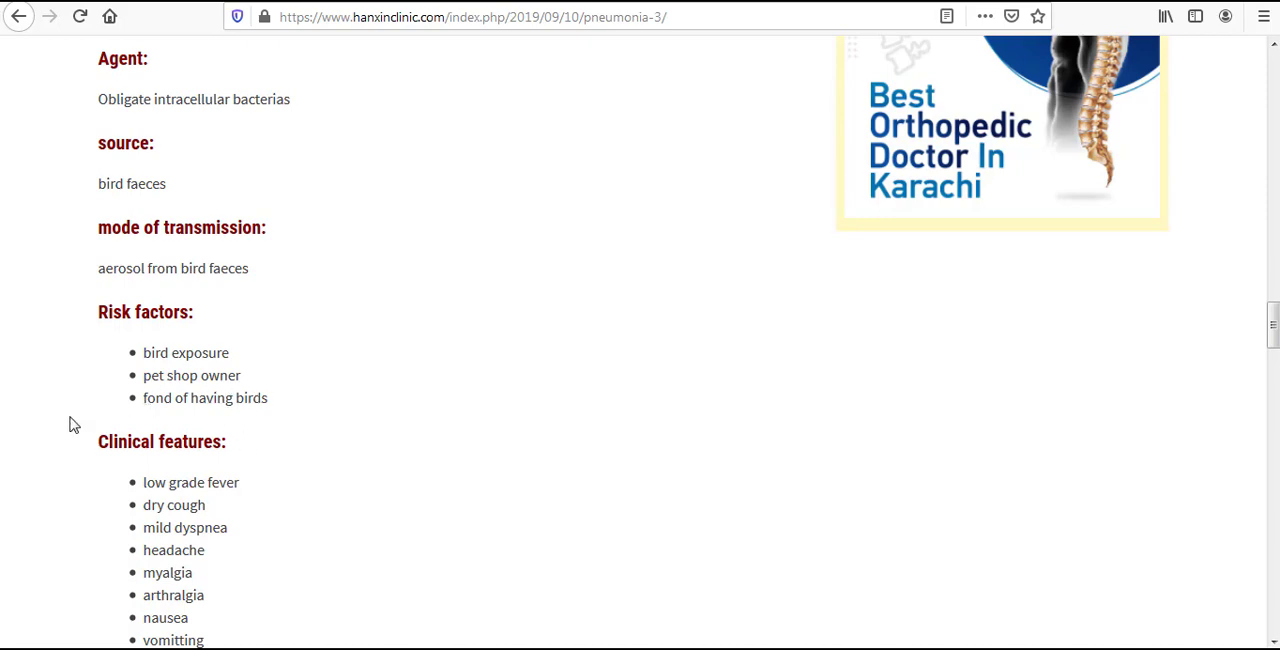
pyautogui.moveTo(291, 461)
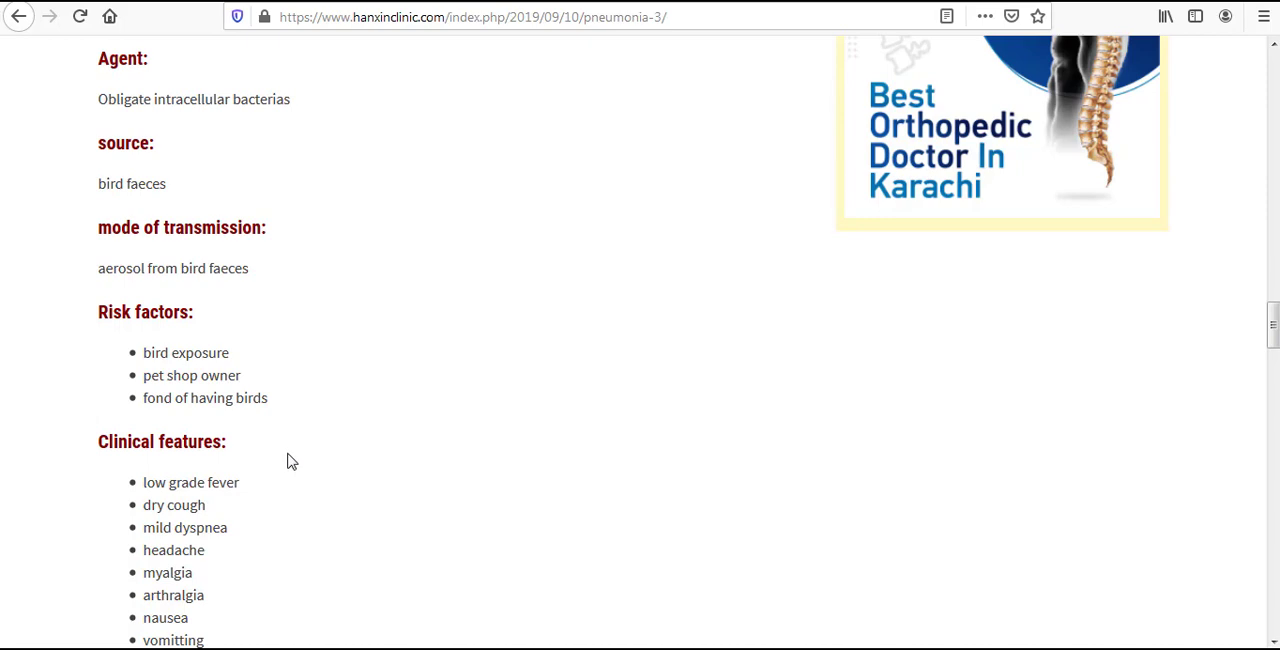
pyautogui.scroll(-3)
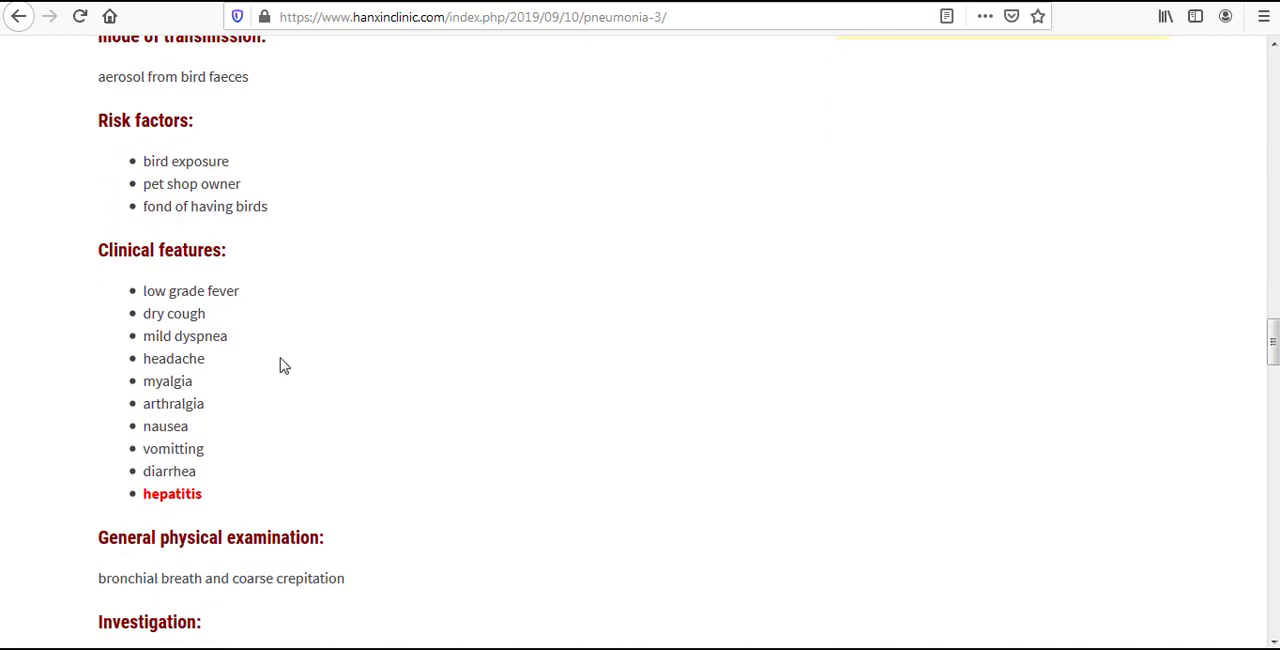
pyautogui.moveTo(188, 314)
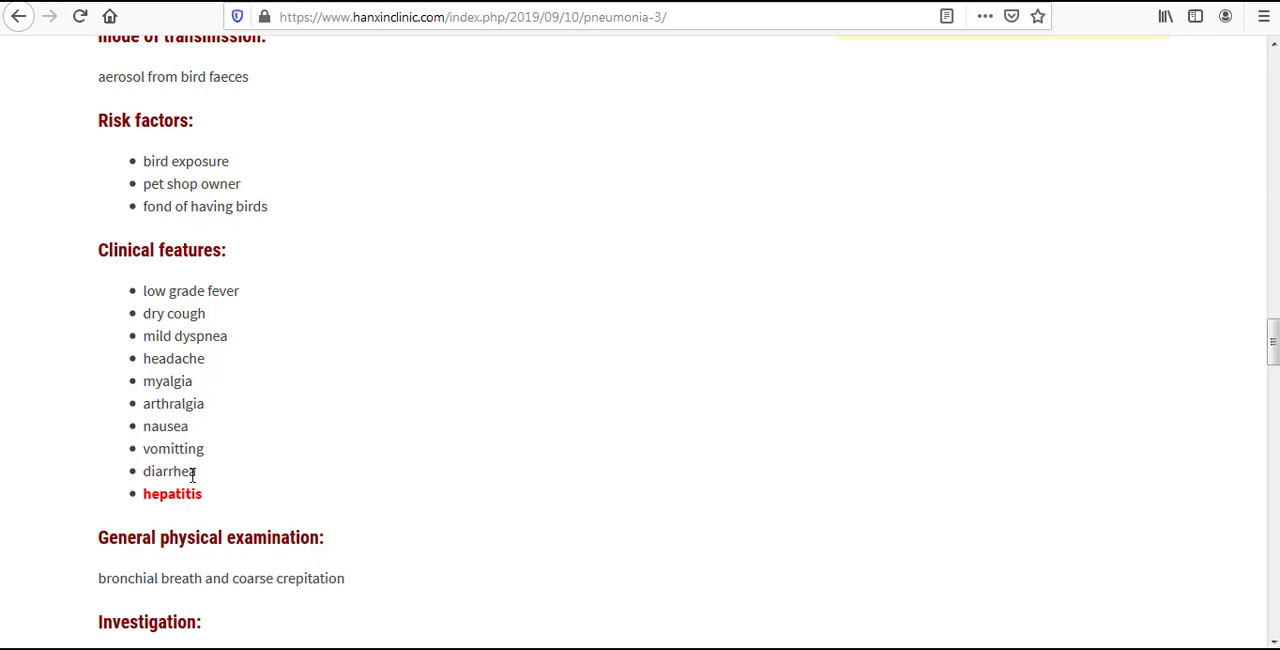
pyautogui.moveTo(173, 490)
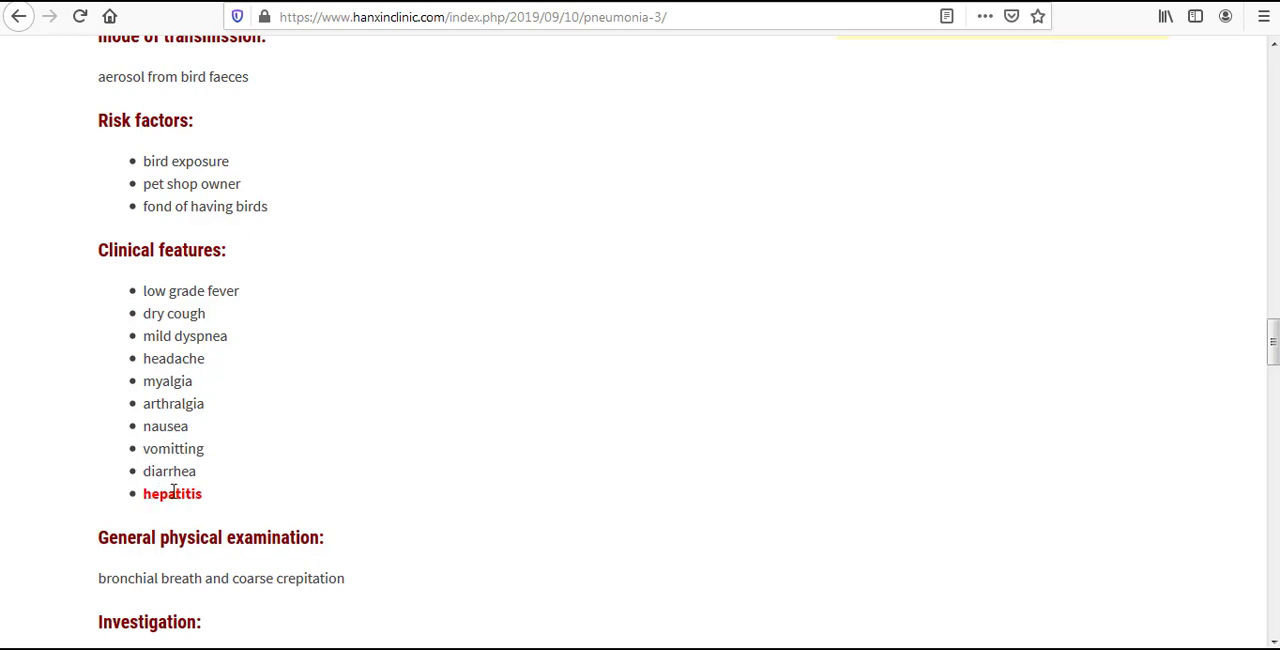
pyautogui.moveTo(210, 483)
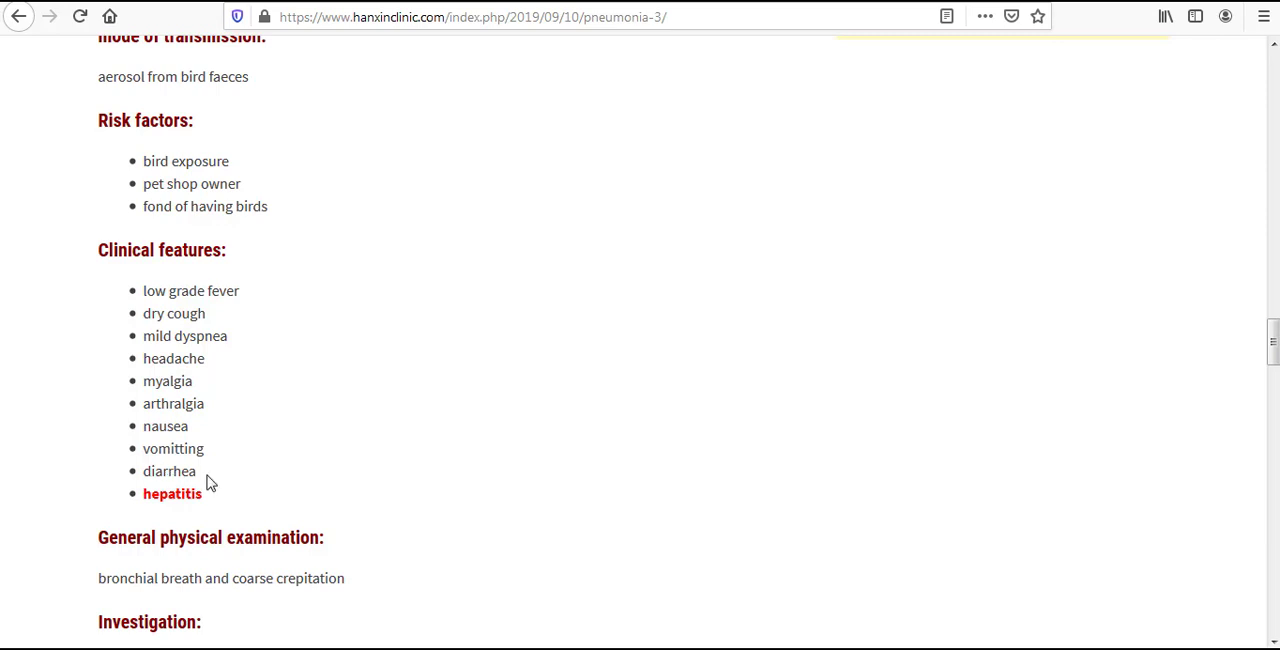
pyautogui.moveTo(177, 517)
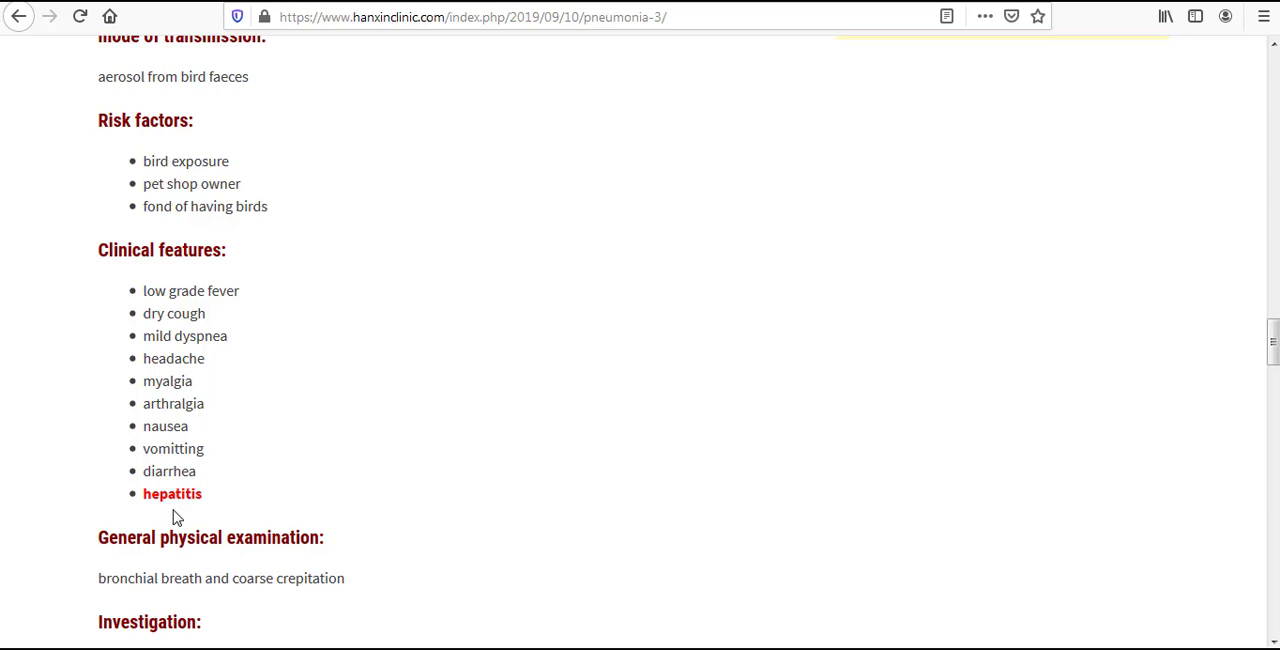
pyautogui.moveTo(208, 515)
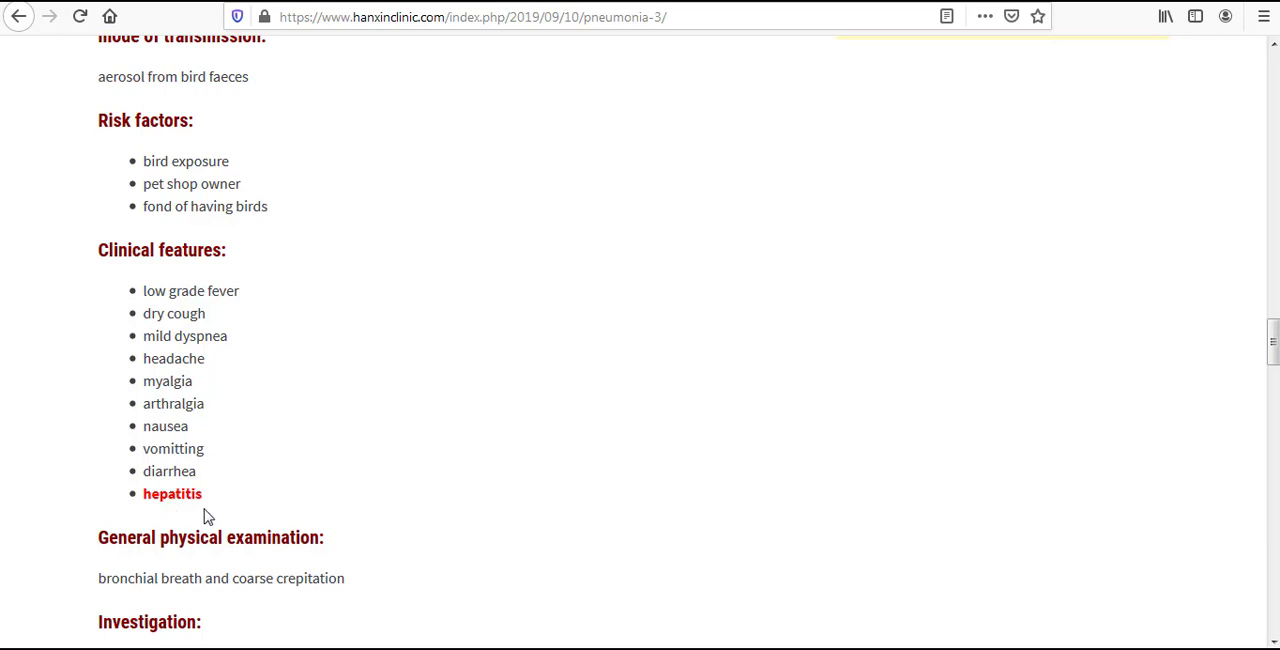
pyautogui.moveTo(212, 518)
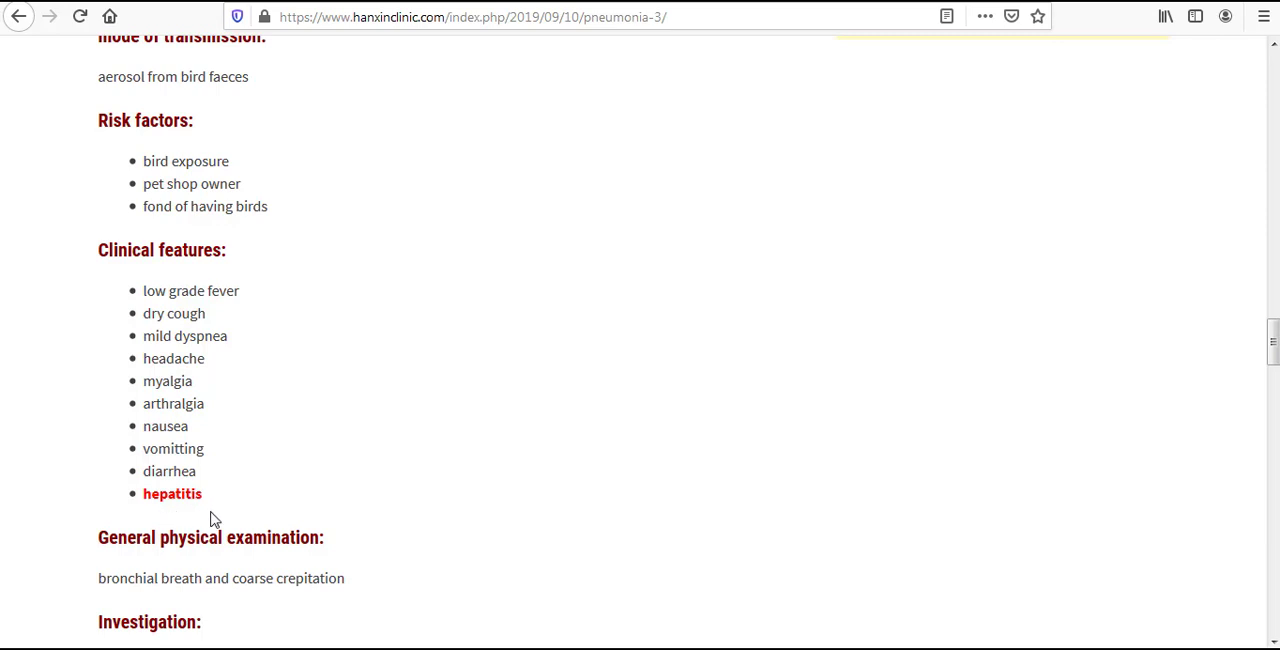
pyautogui.scroll(-3)
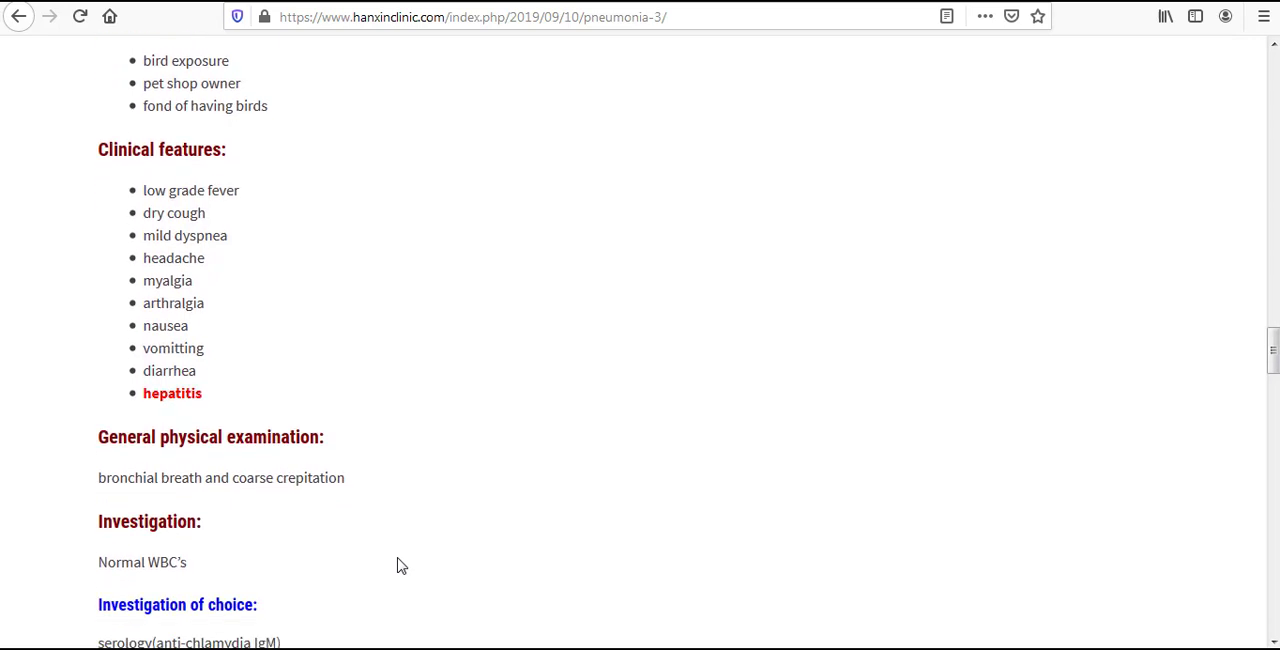
pyautogui.scroll(-3)
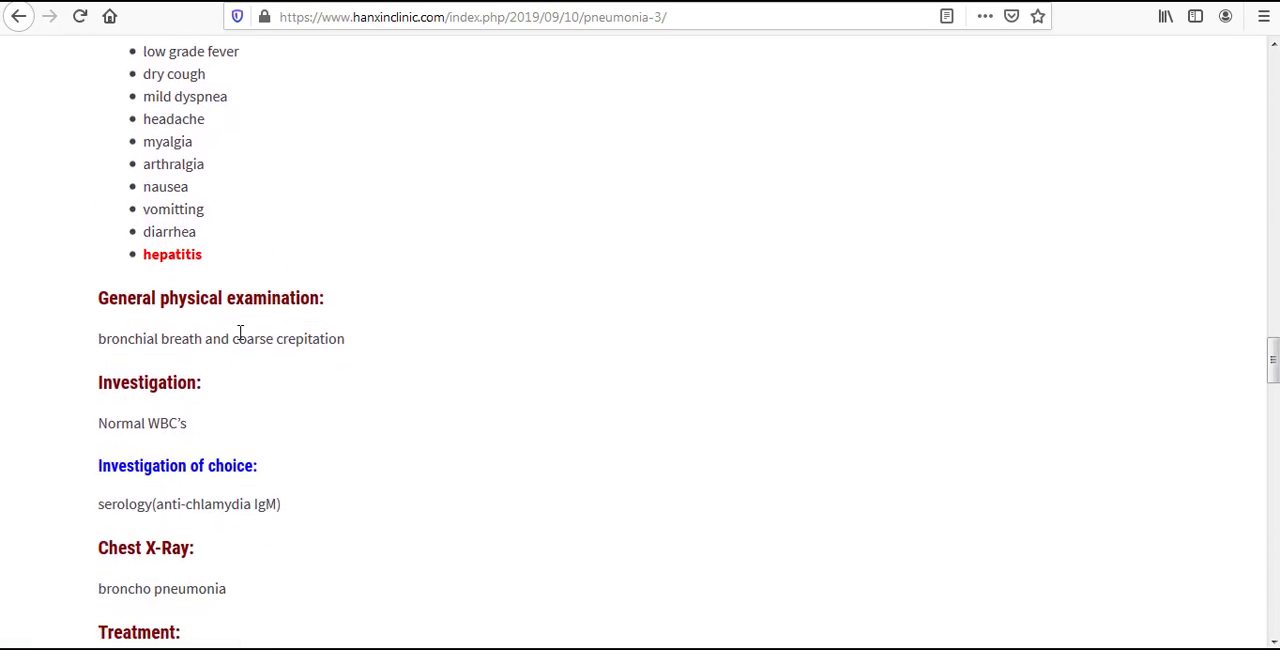
pyautogui.moveTo(113, 363)
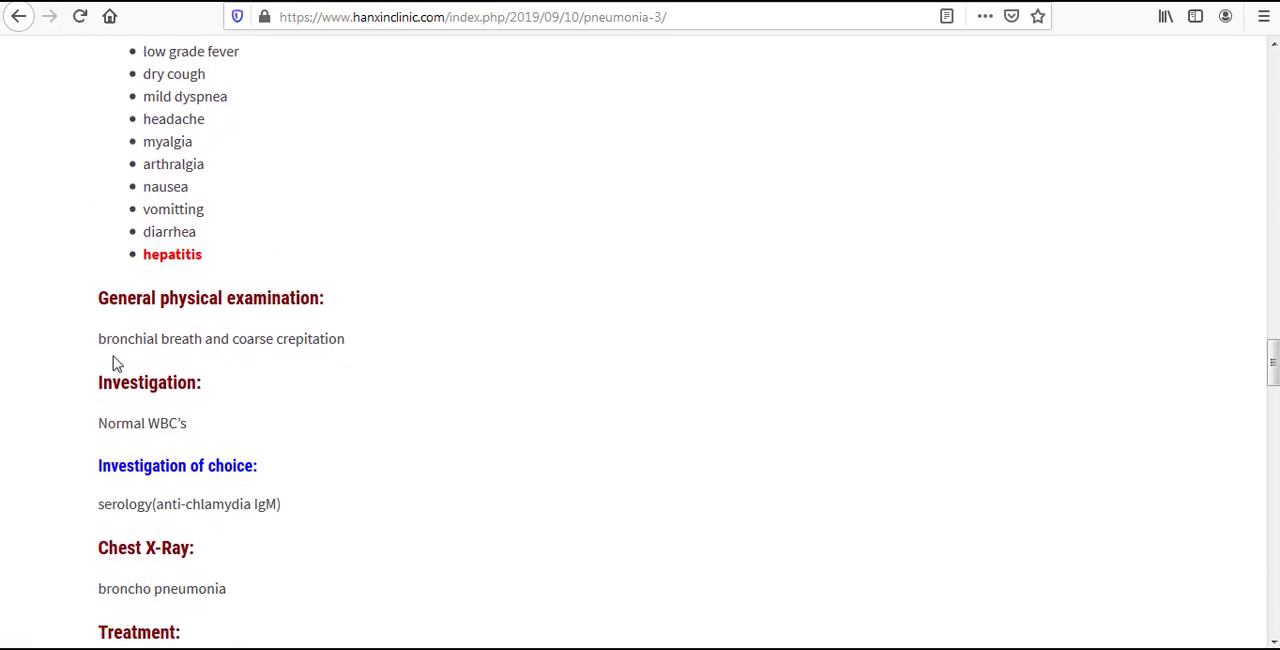
pyautogui.moveTo(313, 367)
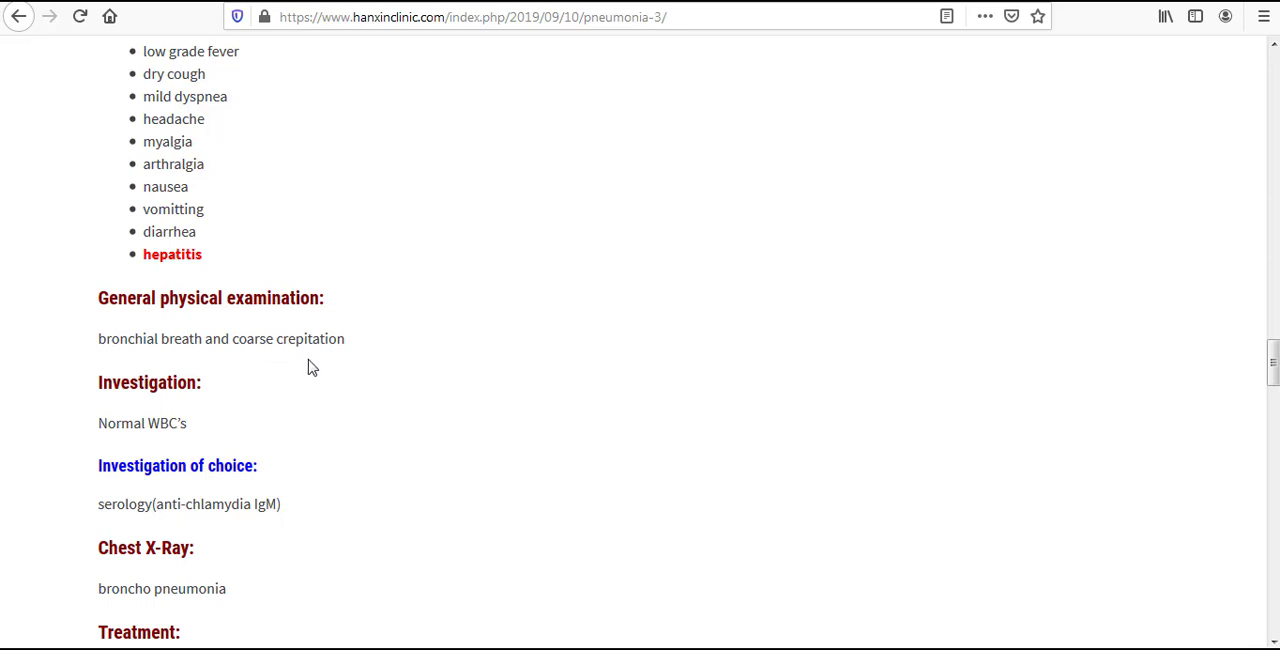
pyautogui.moveTo(140, 358)
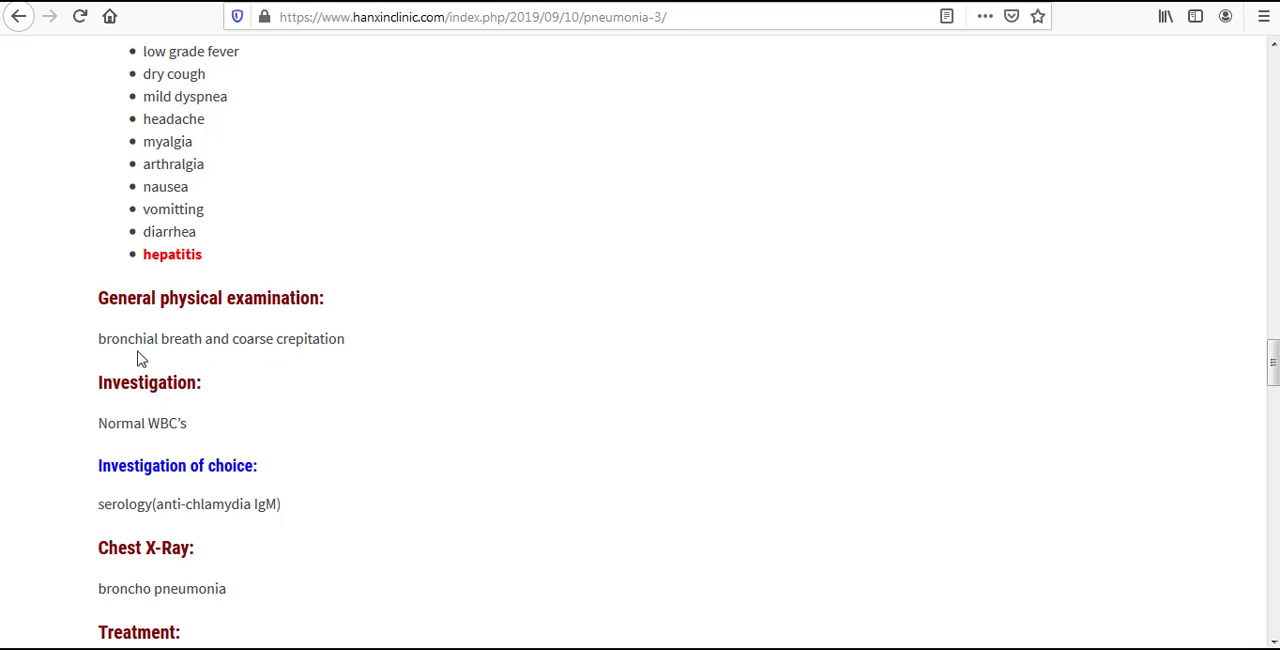
pyautogui.moveTo(117, 449)
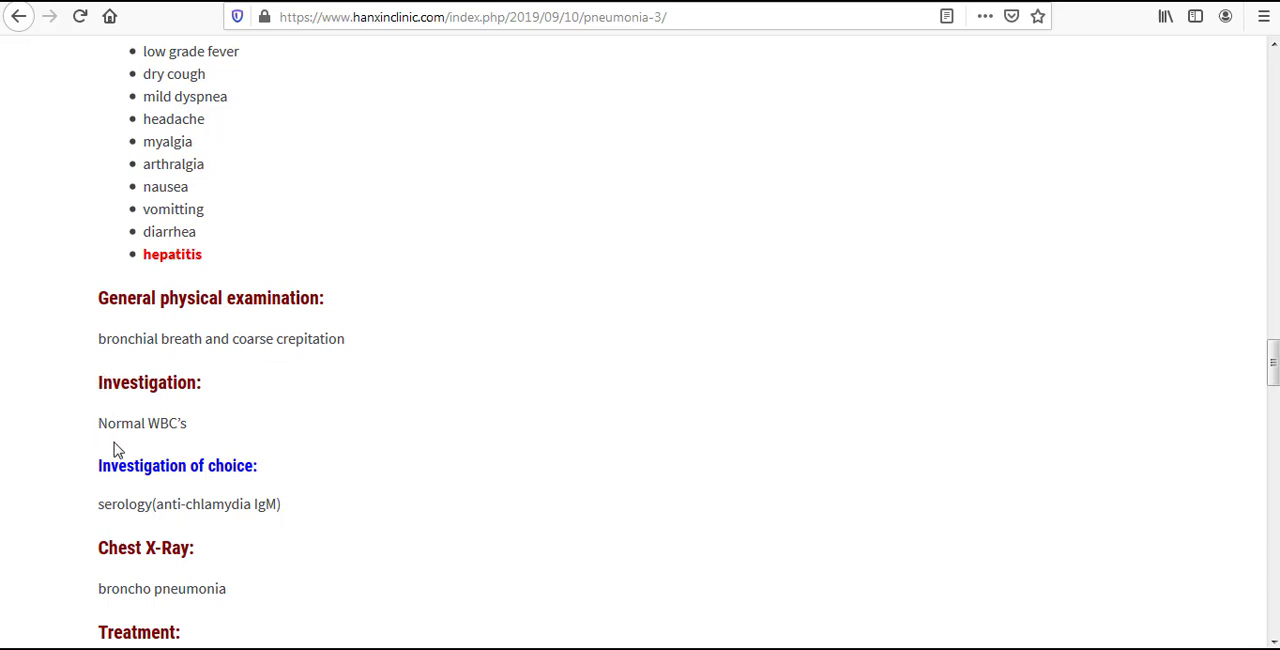
pyautogui.moveTo(182, 446)
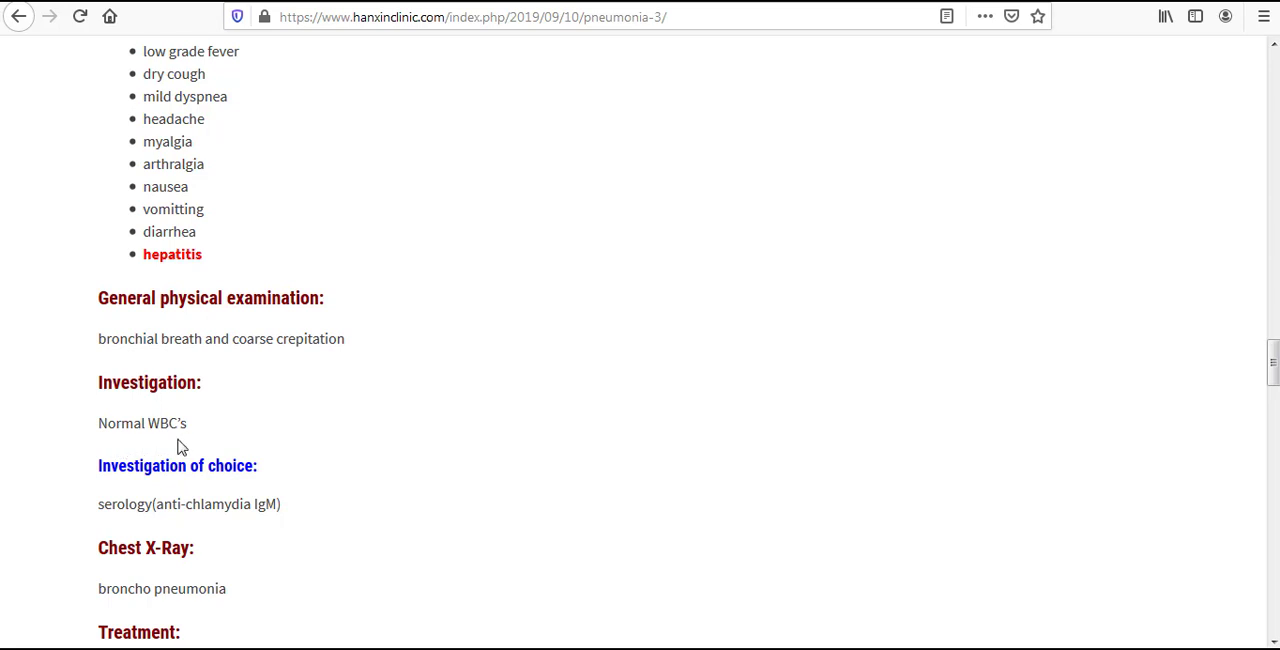
pyautogui.moveTo(239, 538)
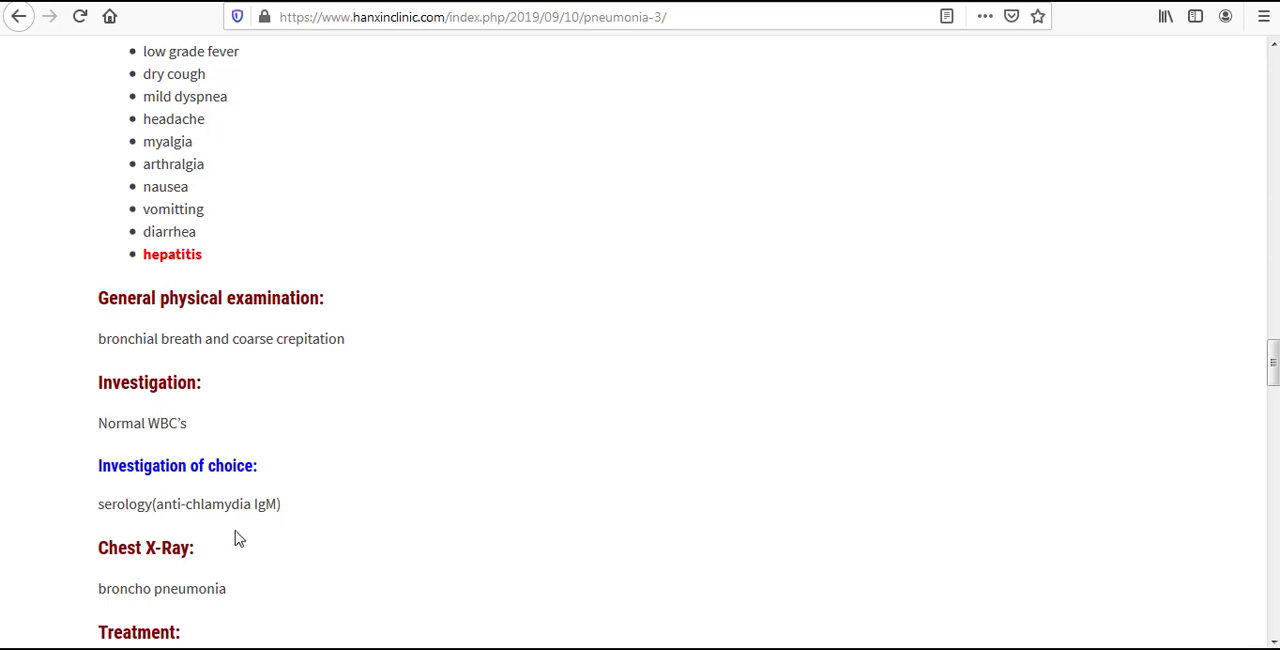
pyautogui.moveTo(175, 528)
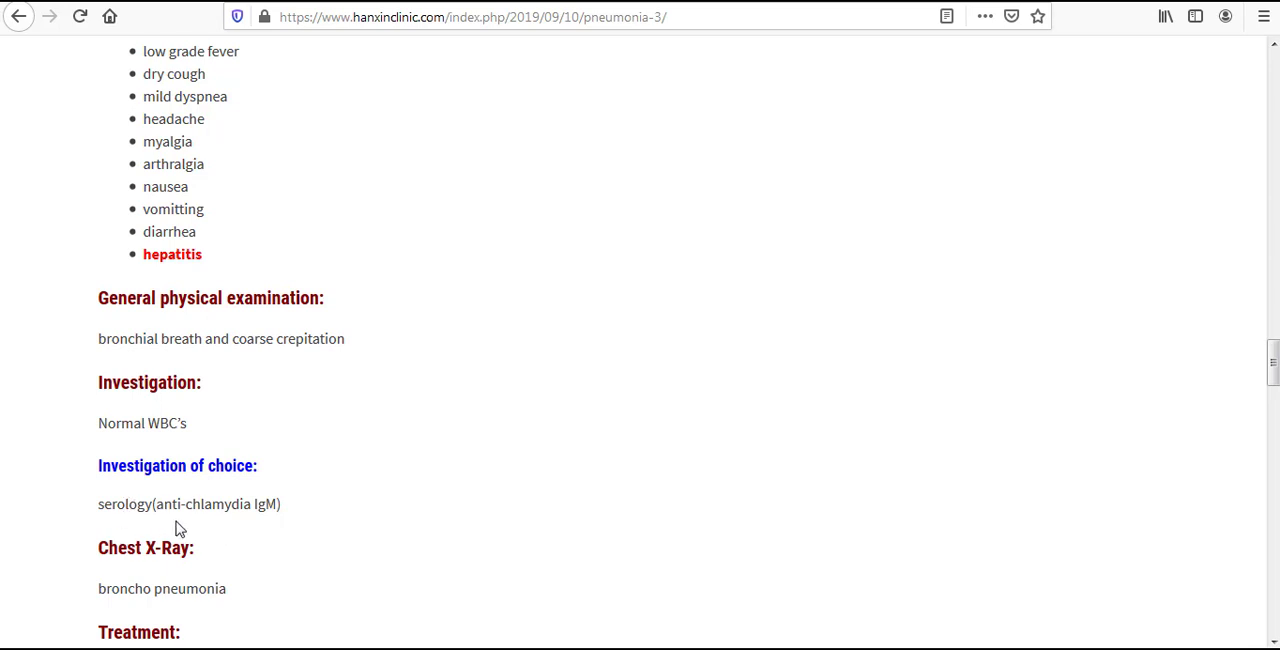
pyautogui.moveTo(339, 404)
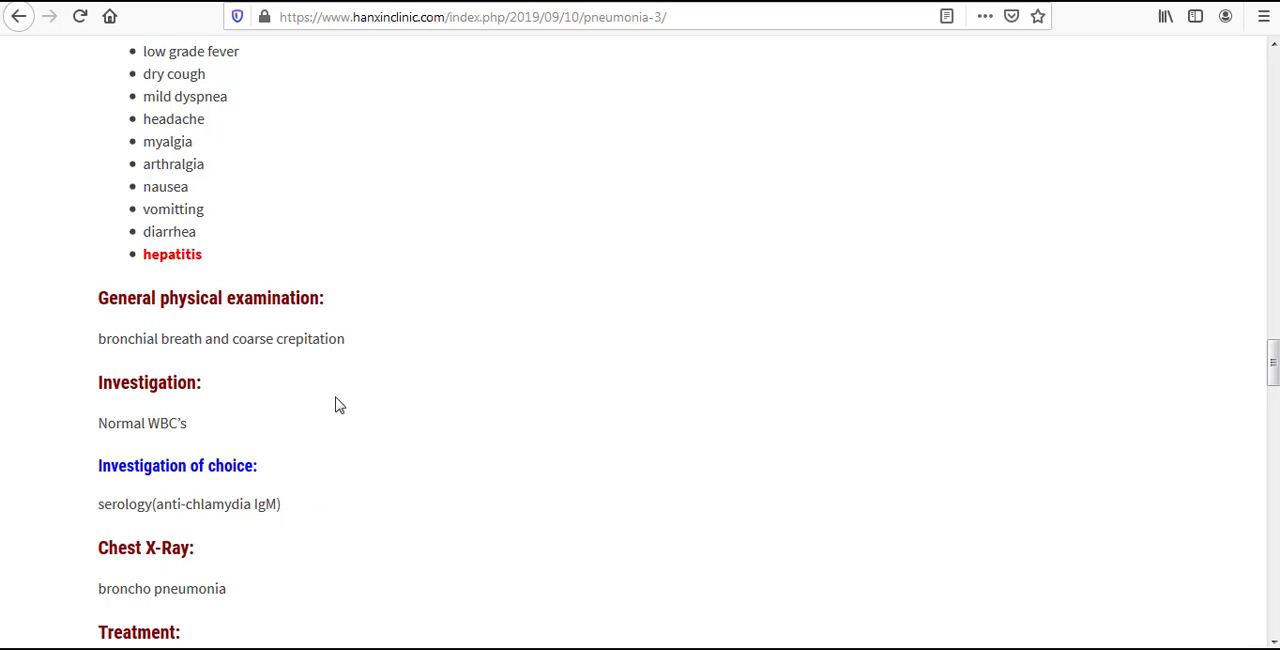
pyautogui.moveTo(270, 458)
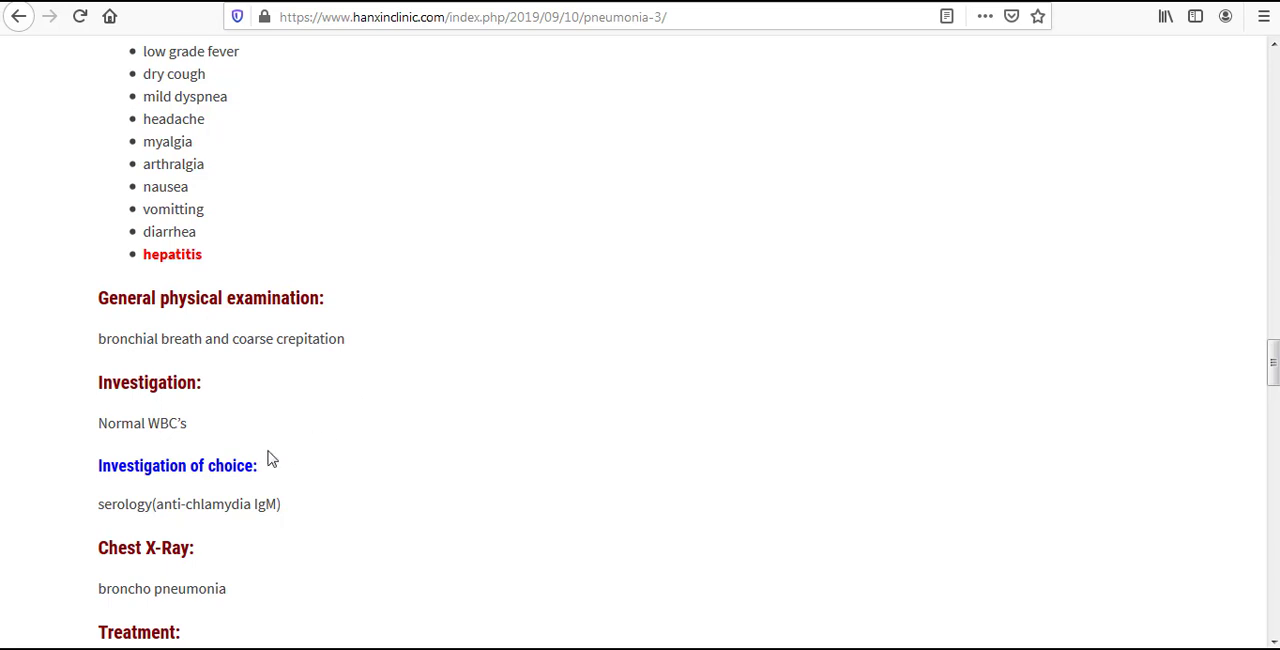
pyautogui.moveTo(213, 530)
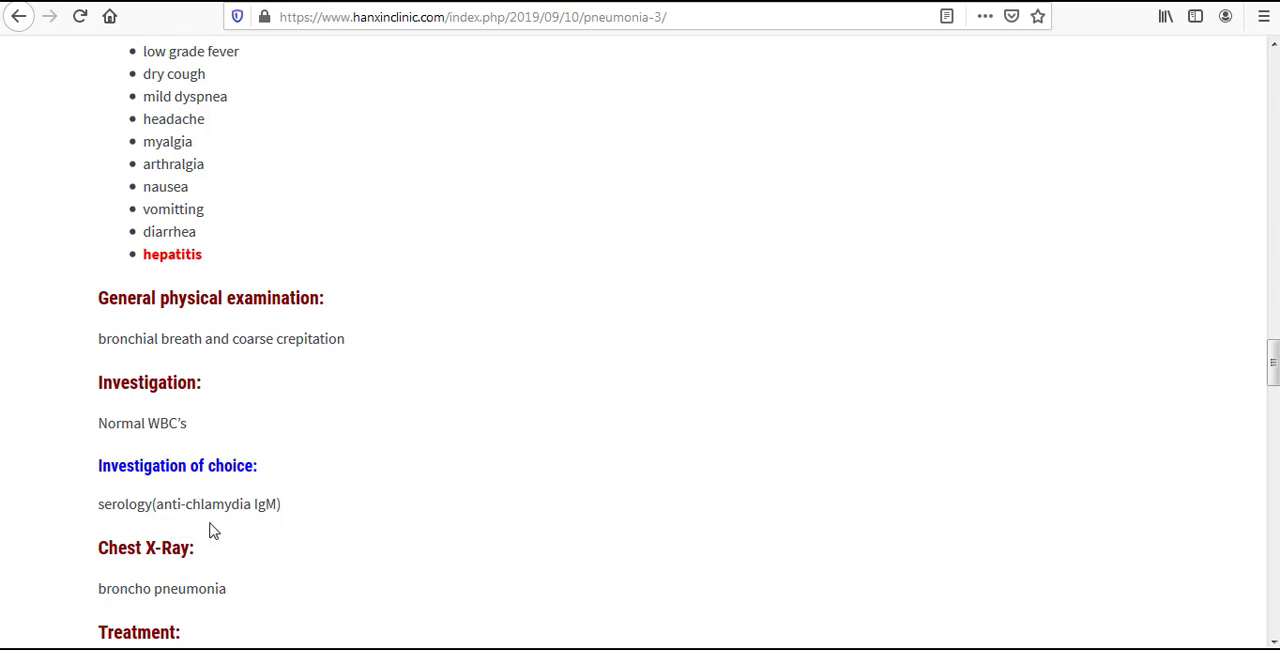
pyautogui.moveTo(230, 524)
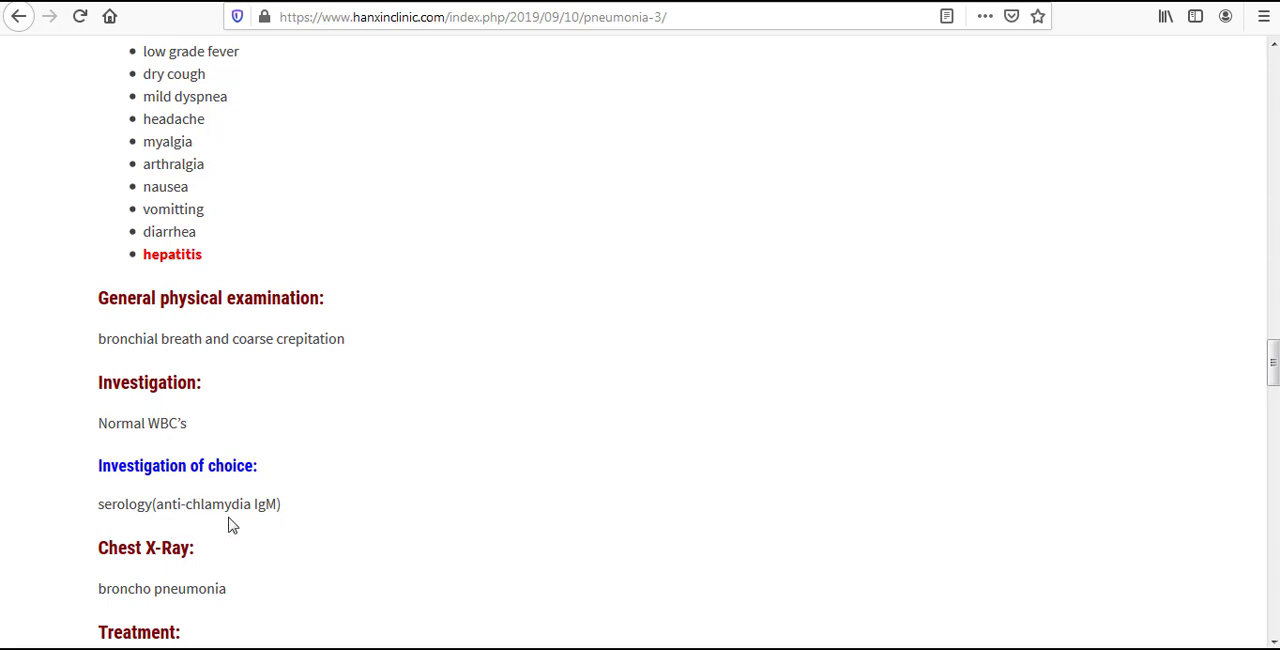
pyautogui.scroll(-3)
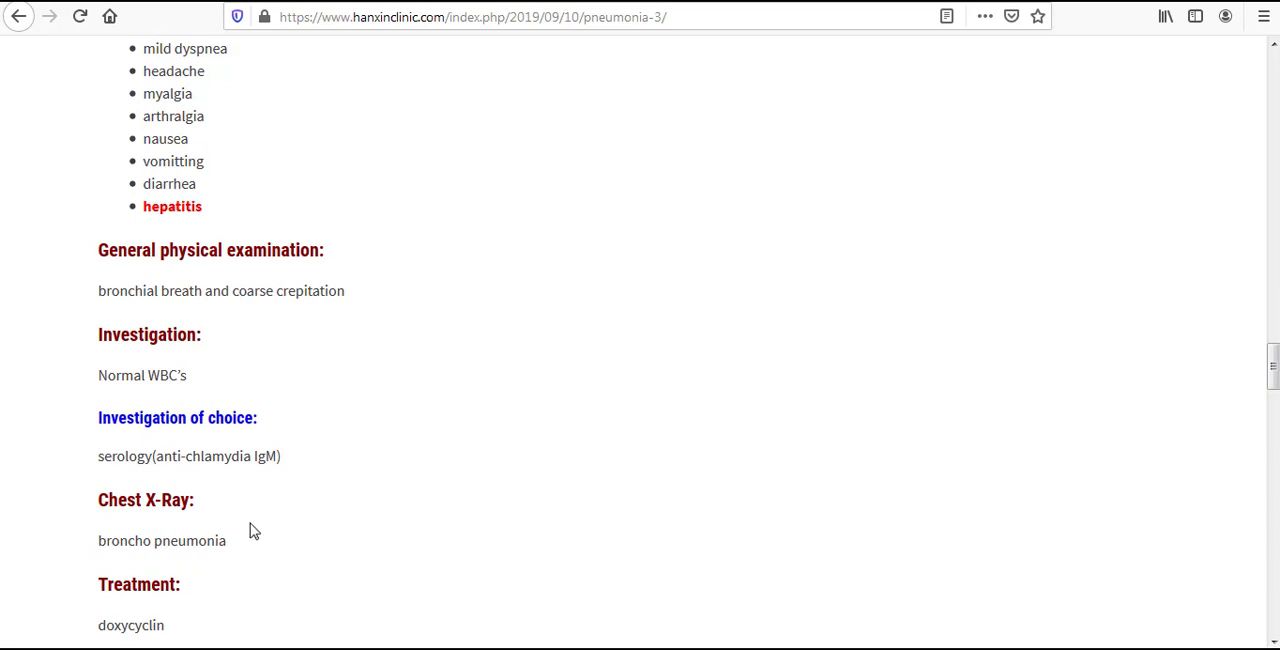
pyautogui.moveTo(189, 594)
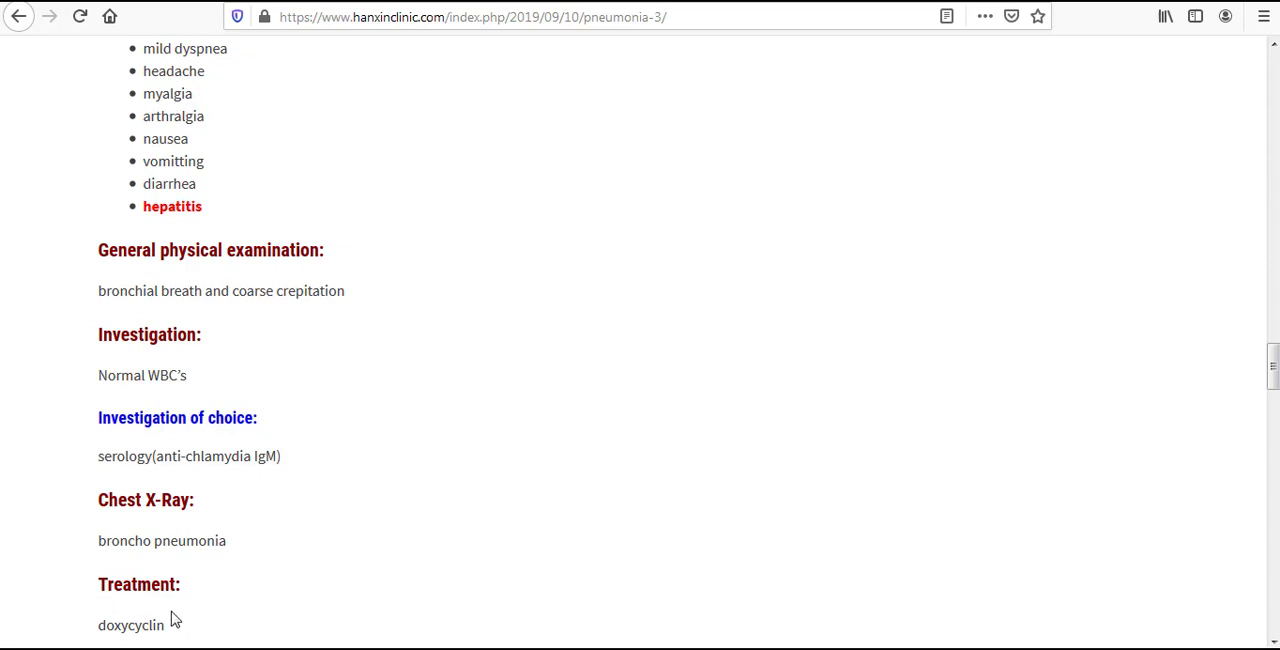
pyautogui.moveTo(420, 348)
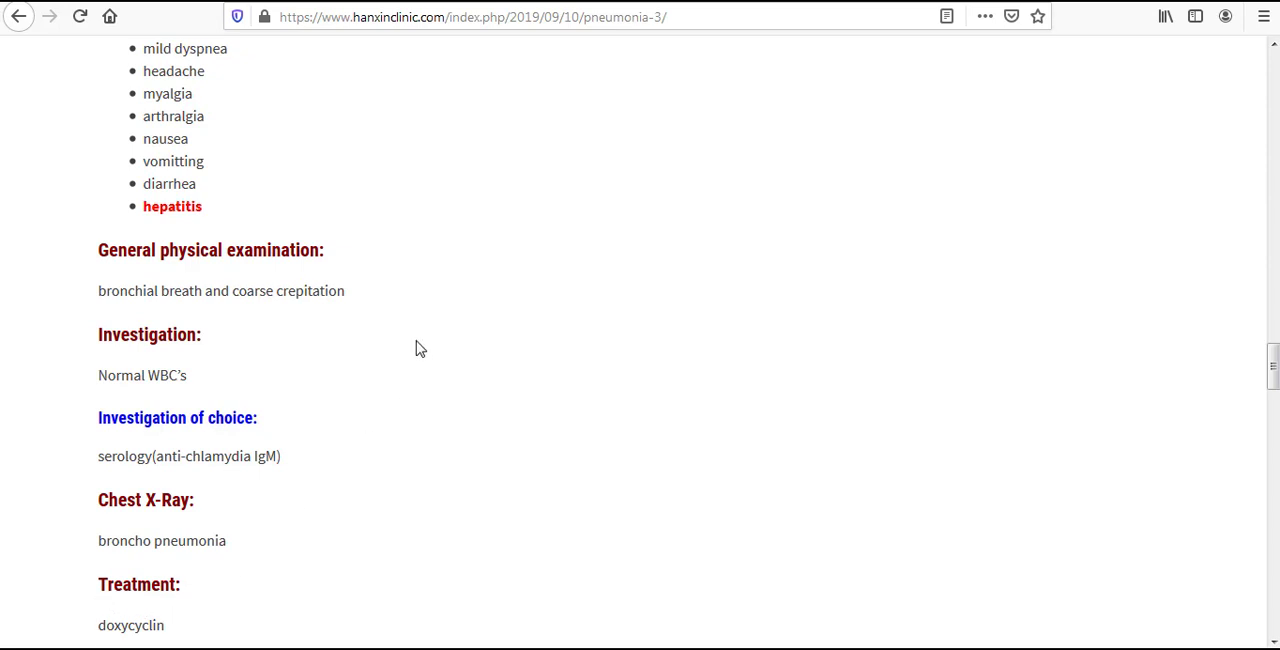